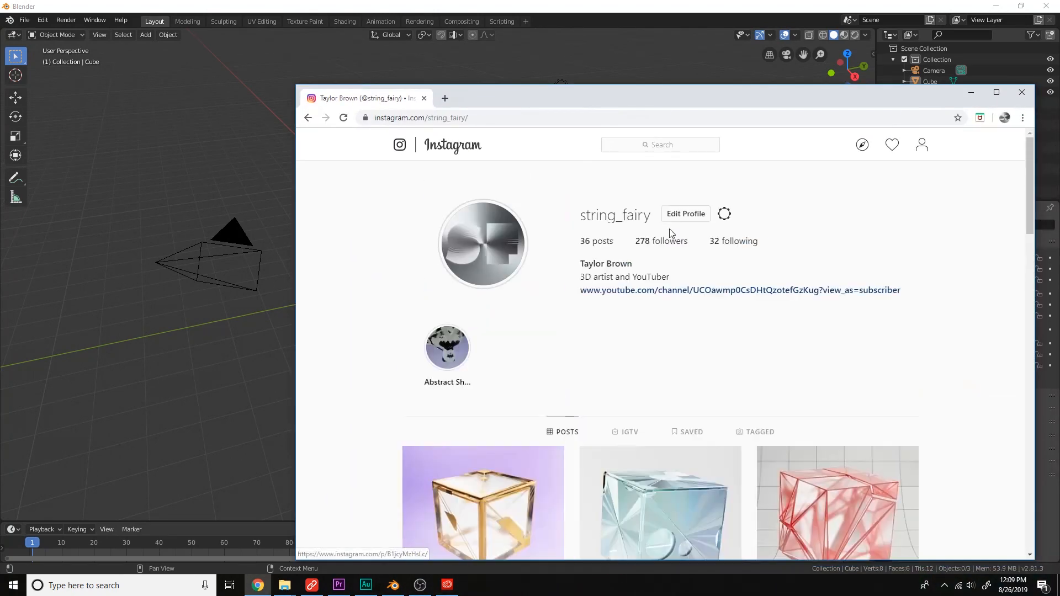
Step: Locate and view the blue spiral slide render post on the Instagram profile grid
double_click(615, 216)
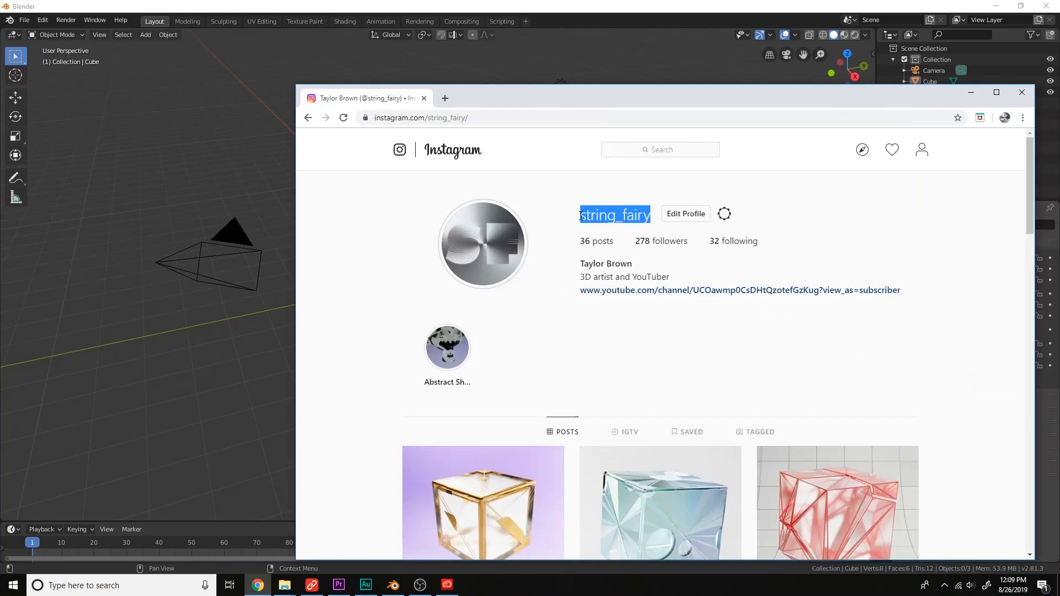
scroll(down, 3)
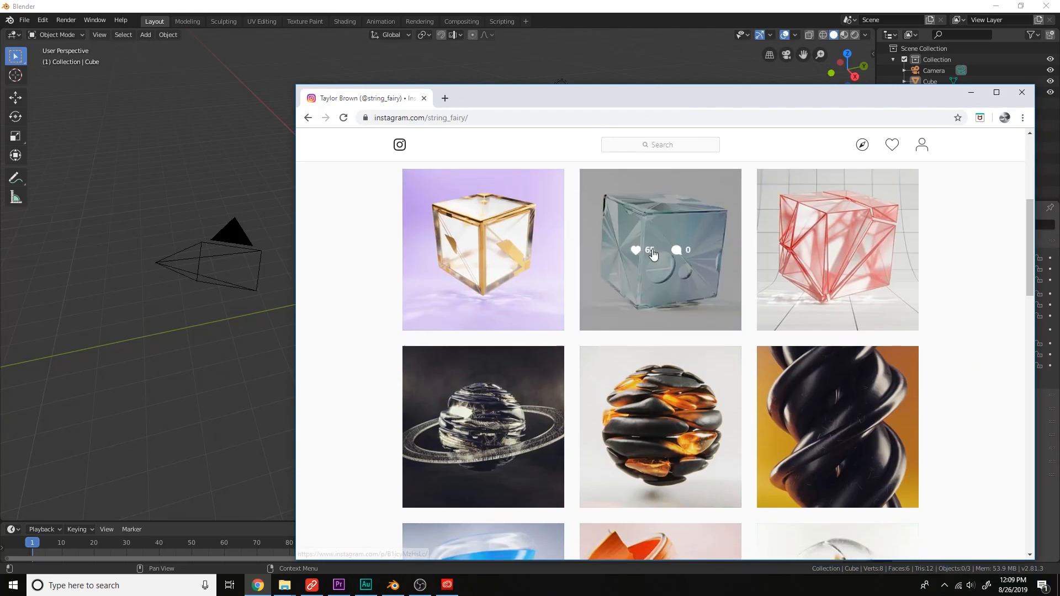
click(482, 541)
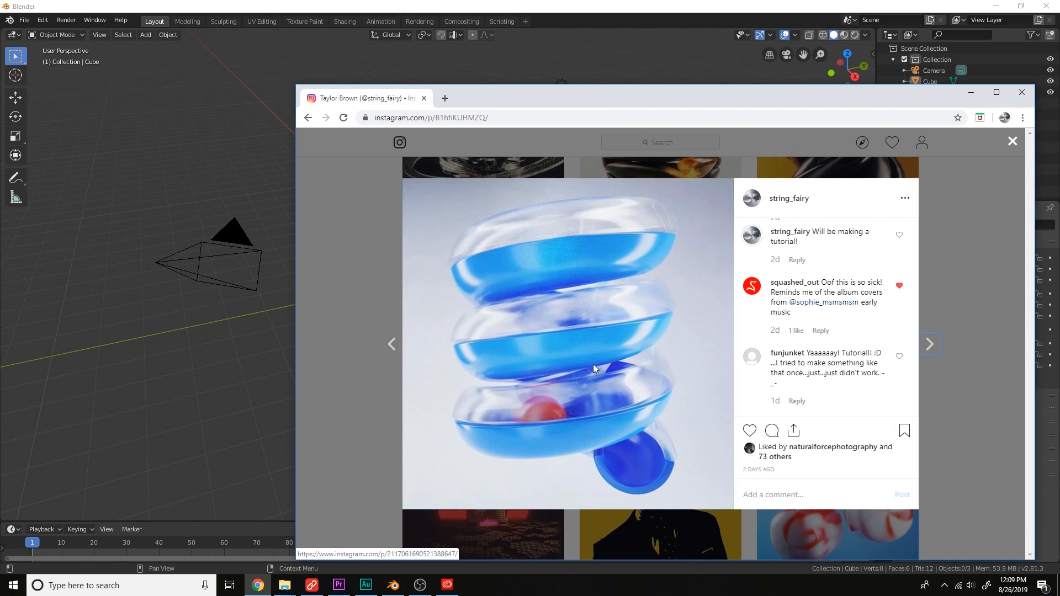
click(1012, 140)
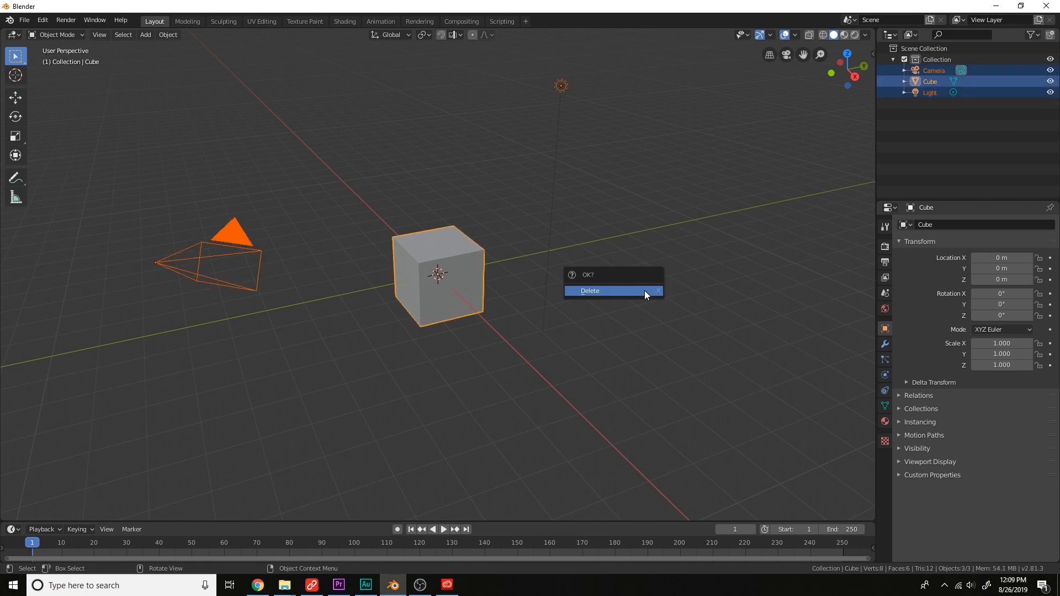
Step: Delete the default objects, add a circle and separate its top vertices into Circle.001
click(588, 291)
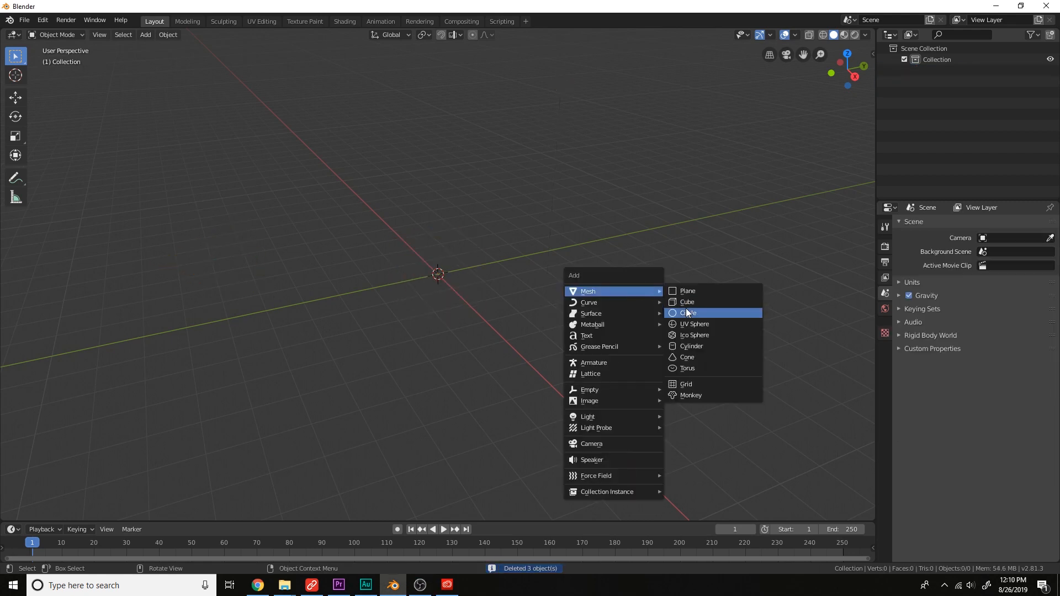
click(688, 312)
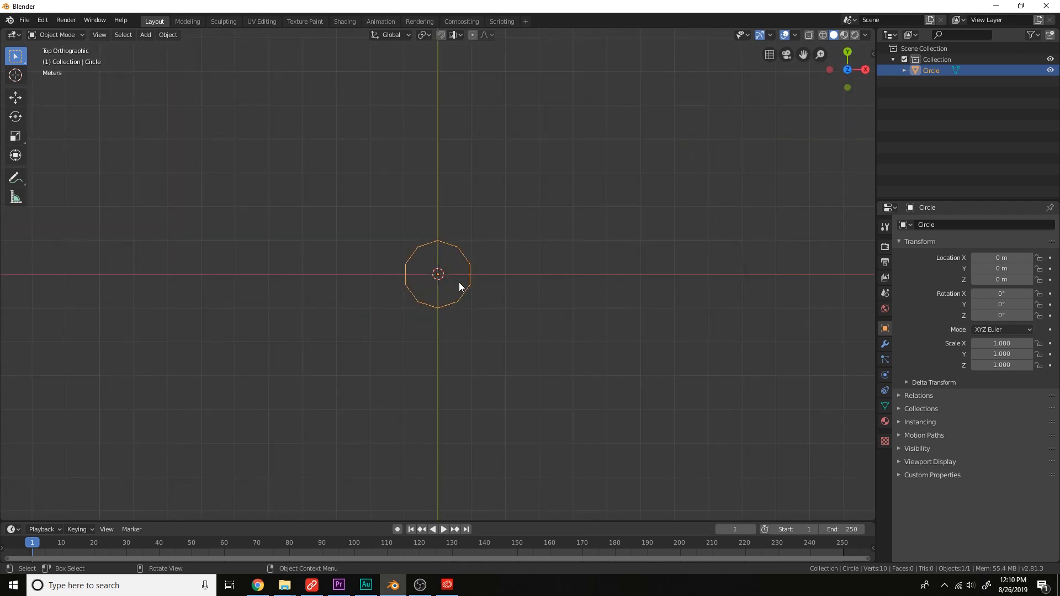
key(Tab)
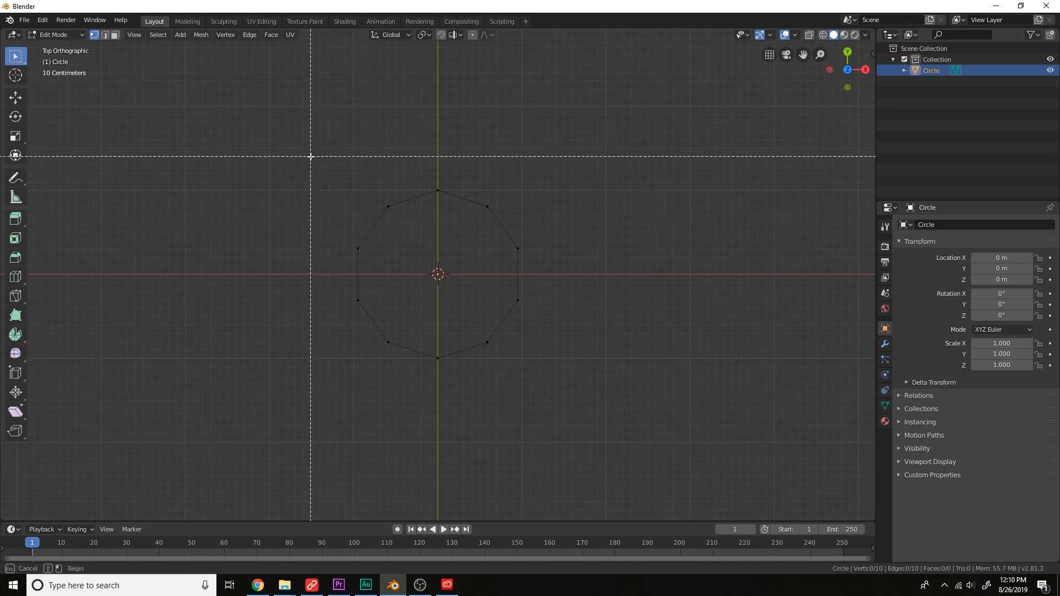
mouse_move(329, 175)
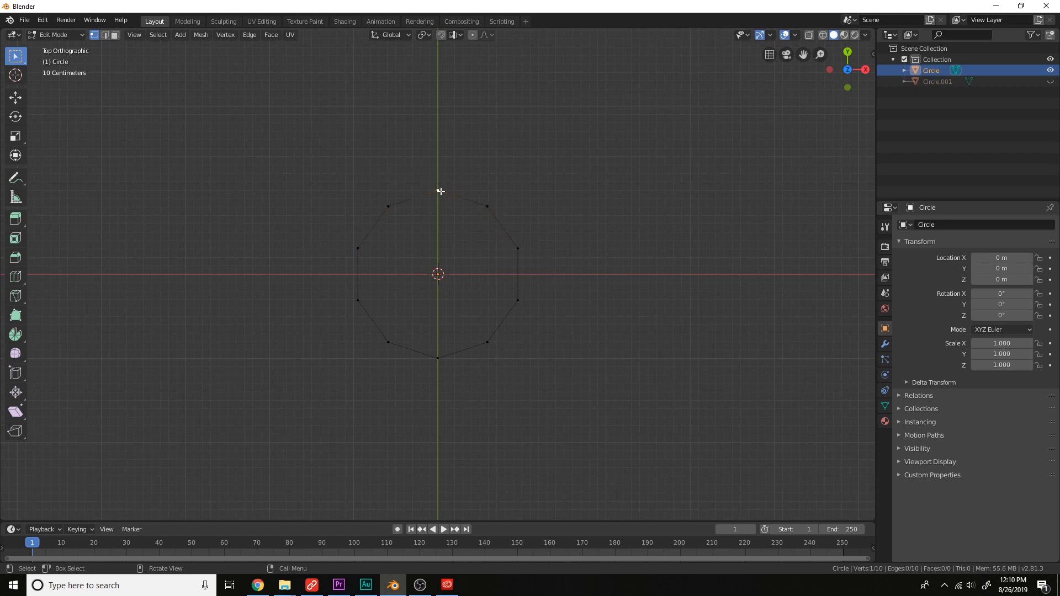
click(437, 190)
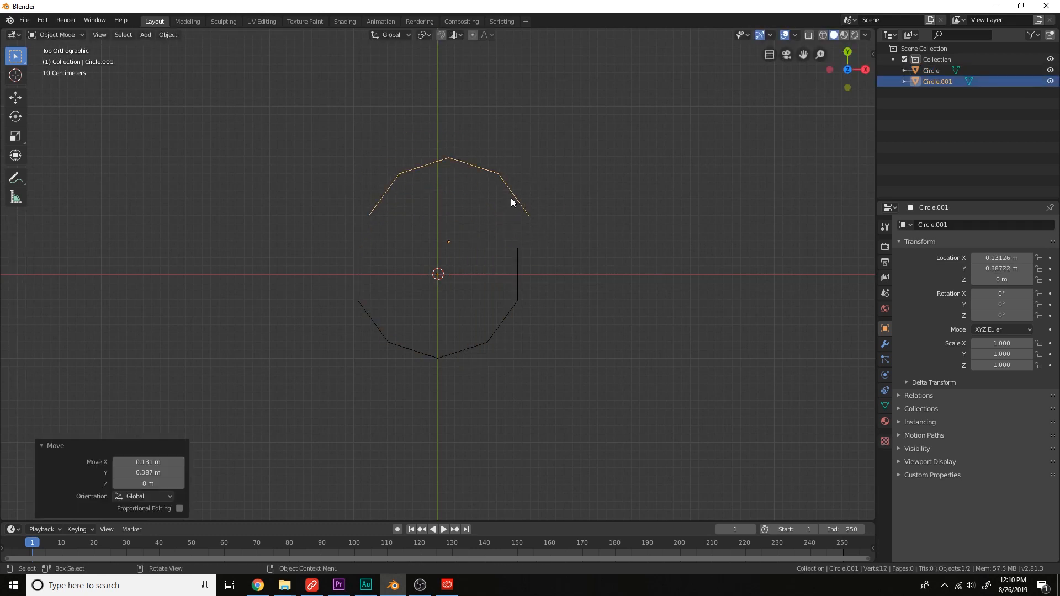
click(930, 69)
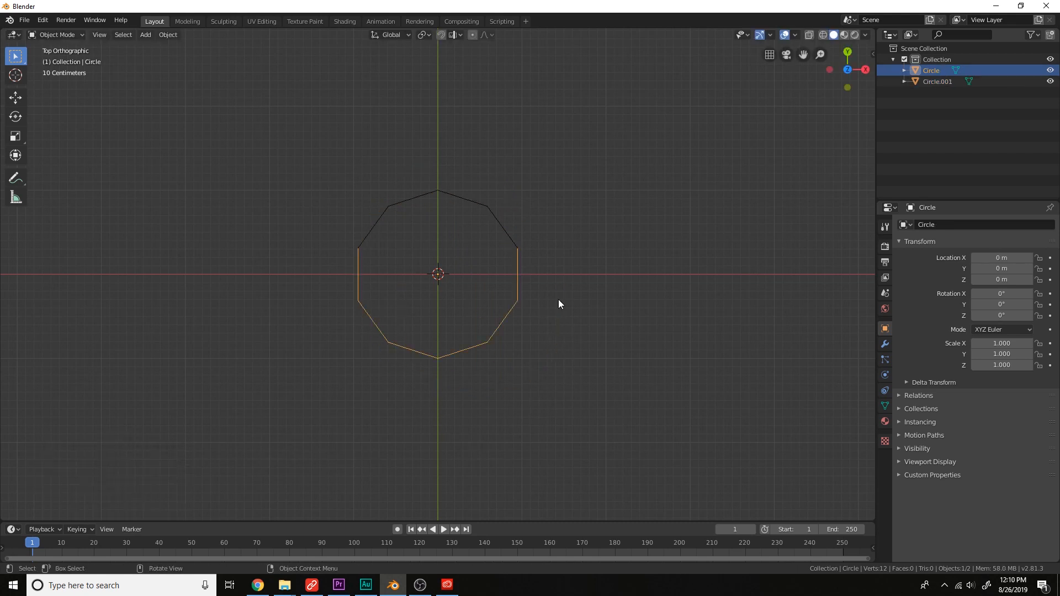
mouse_move(531, 270)
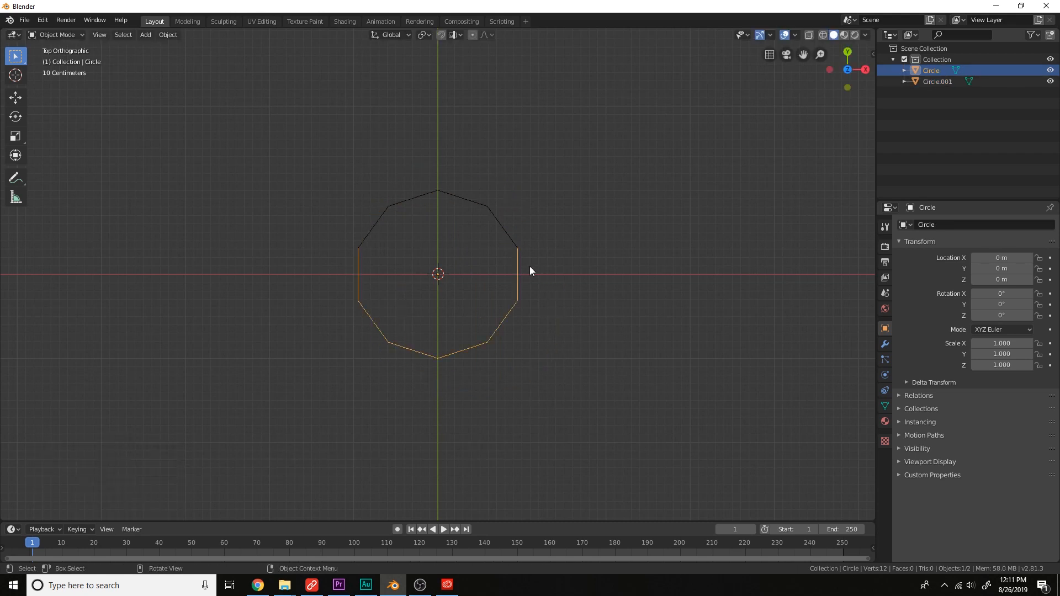
mouse_move(510, 239)
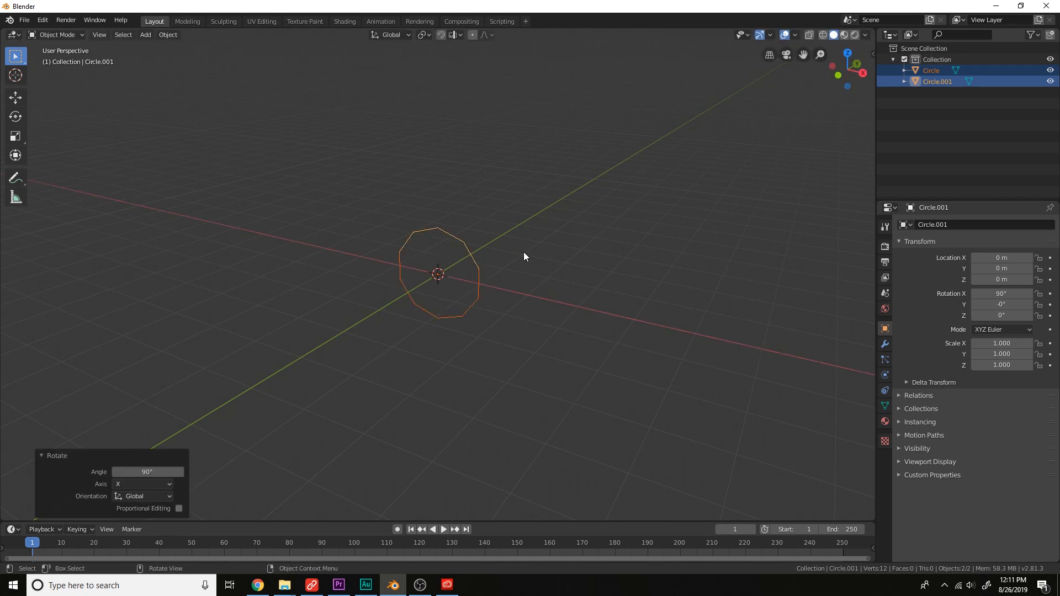
Step: Add a Screw modifier on Y with 2.7 m screw and shift the profile outward along X
click(931, 71)
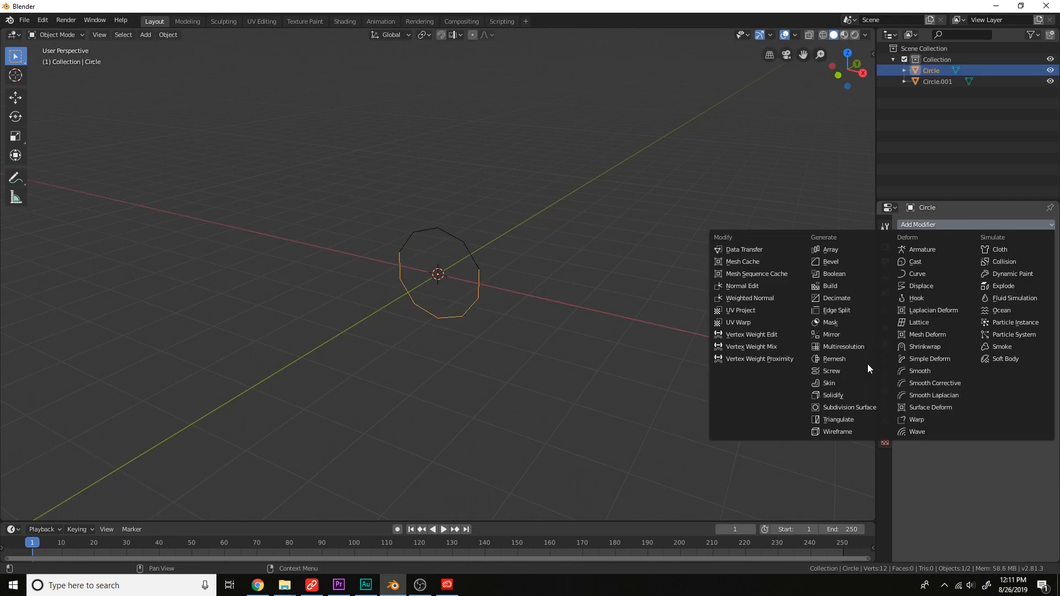
click(830, 371)
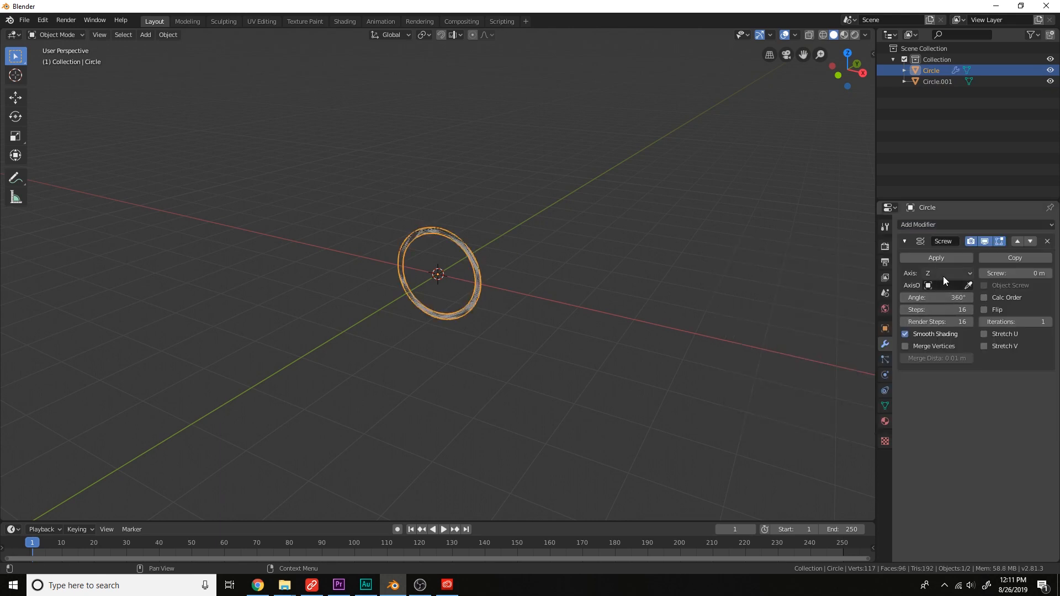
click(947, 272)
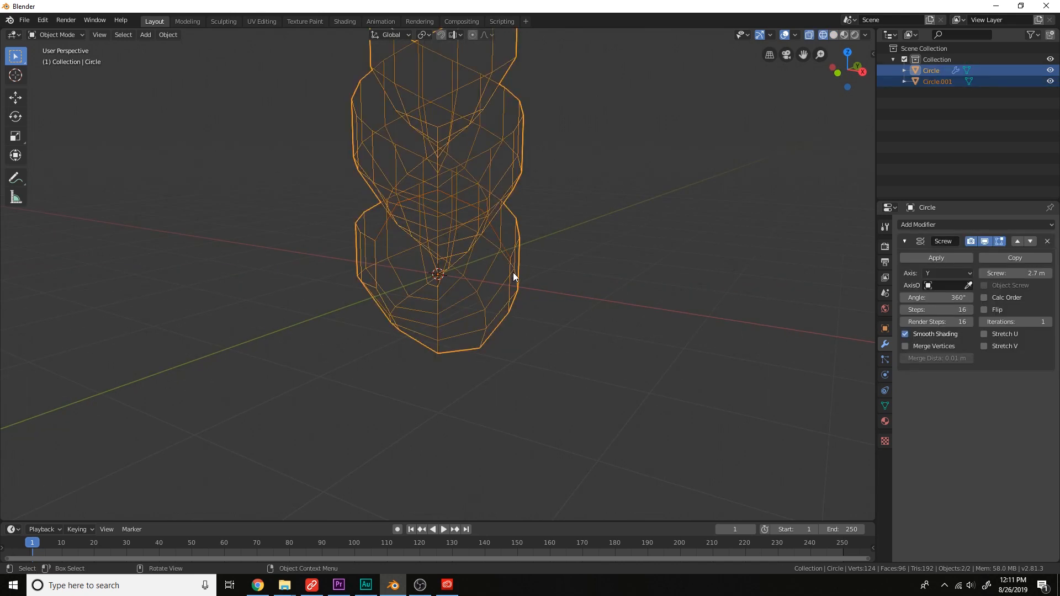
key(Tab)
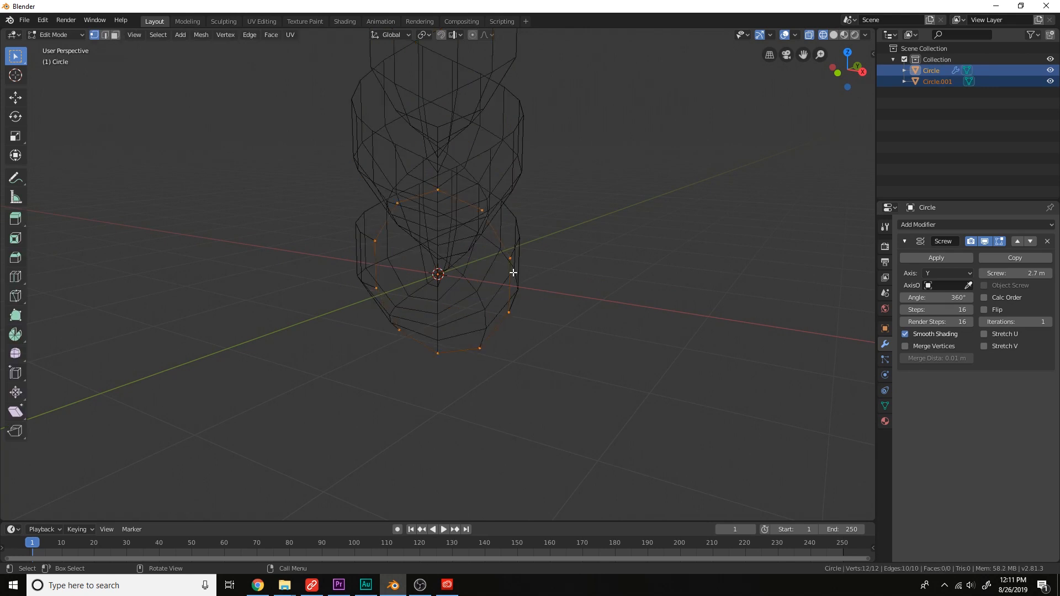
key(g)
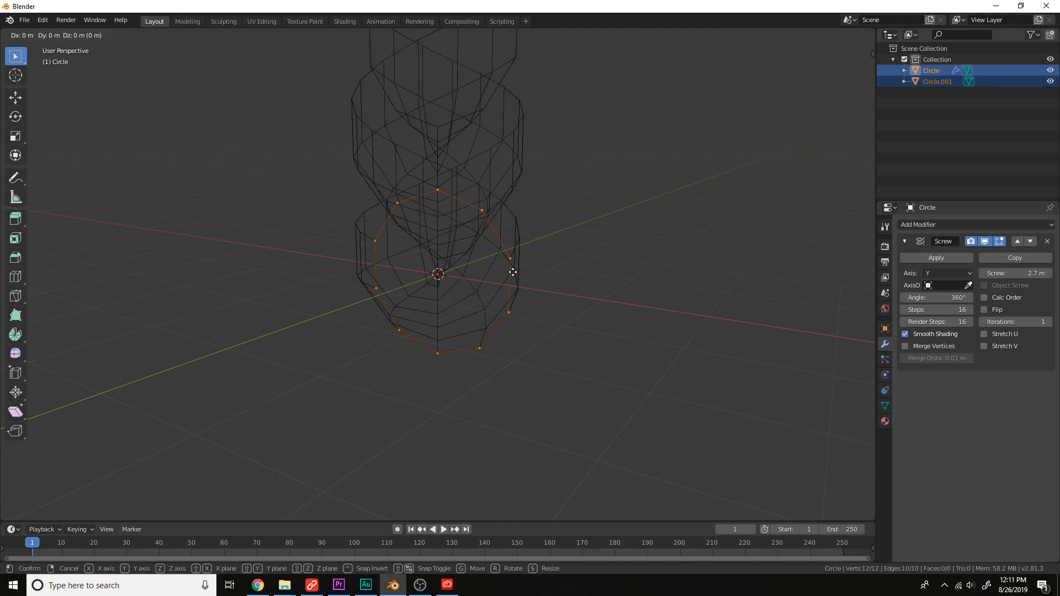
key(x)
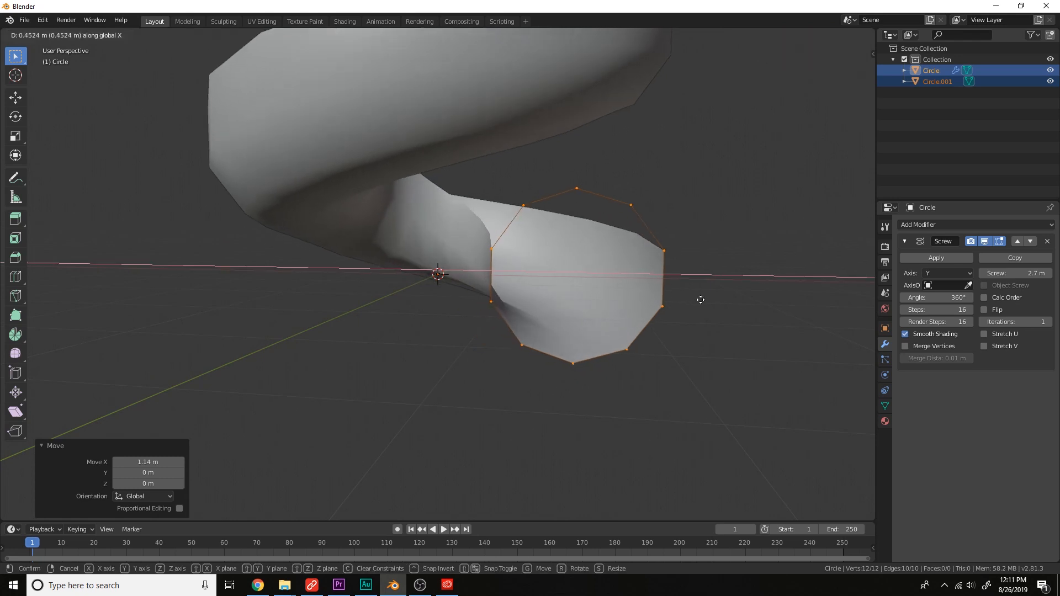
mouse_move(670, 312)
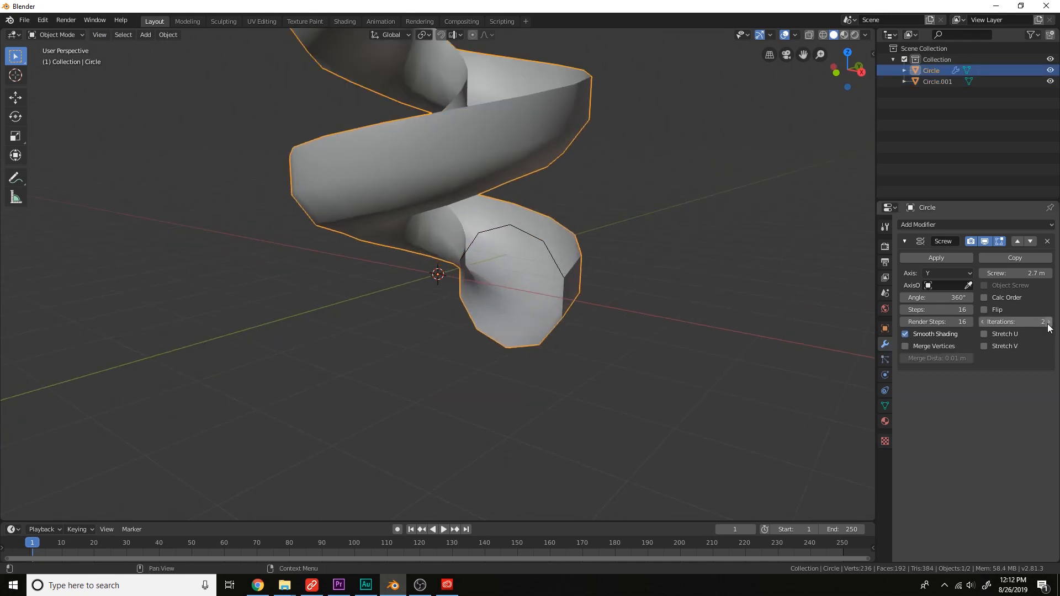
Step: Set 3 screw iterations, Solidify thickness 0.2 m and an angle-limited 0.05 m, 3-segment bevel
click(1029, 321)
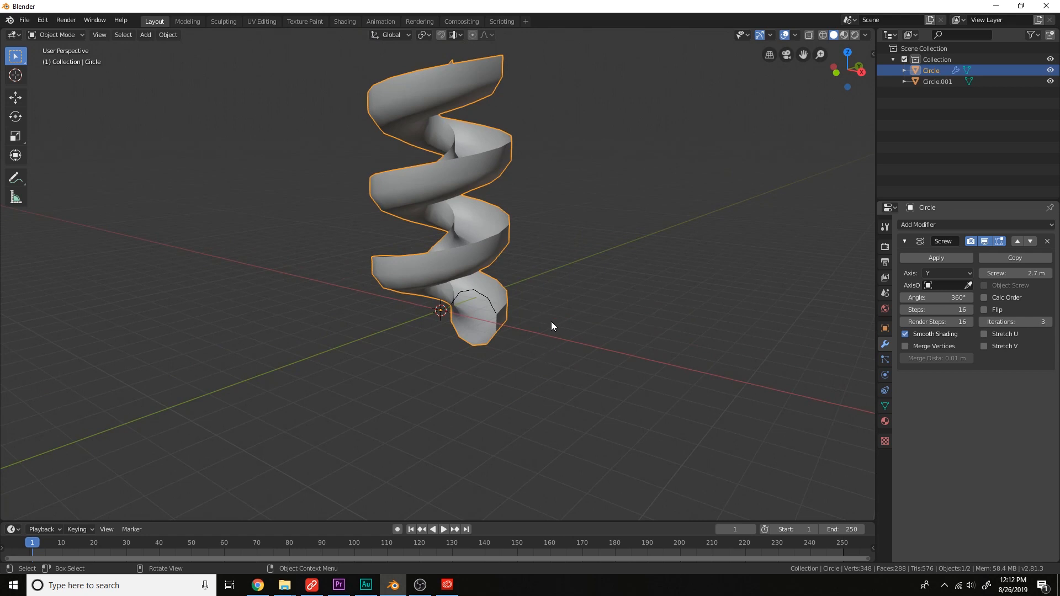
click(940, 225)
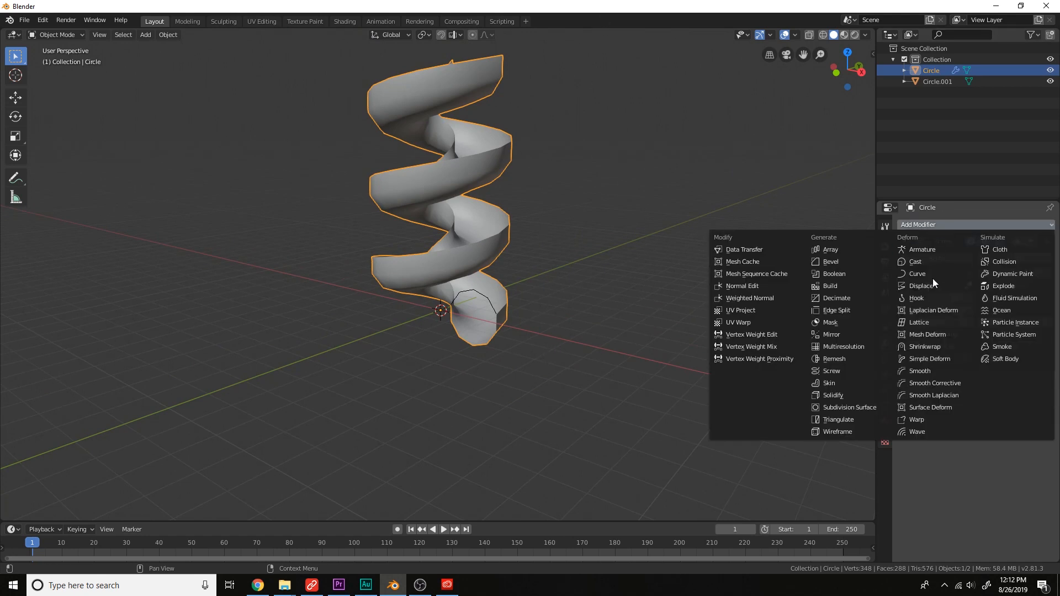
mouse_move(862, 396)
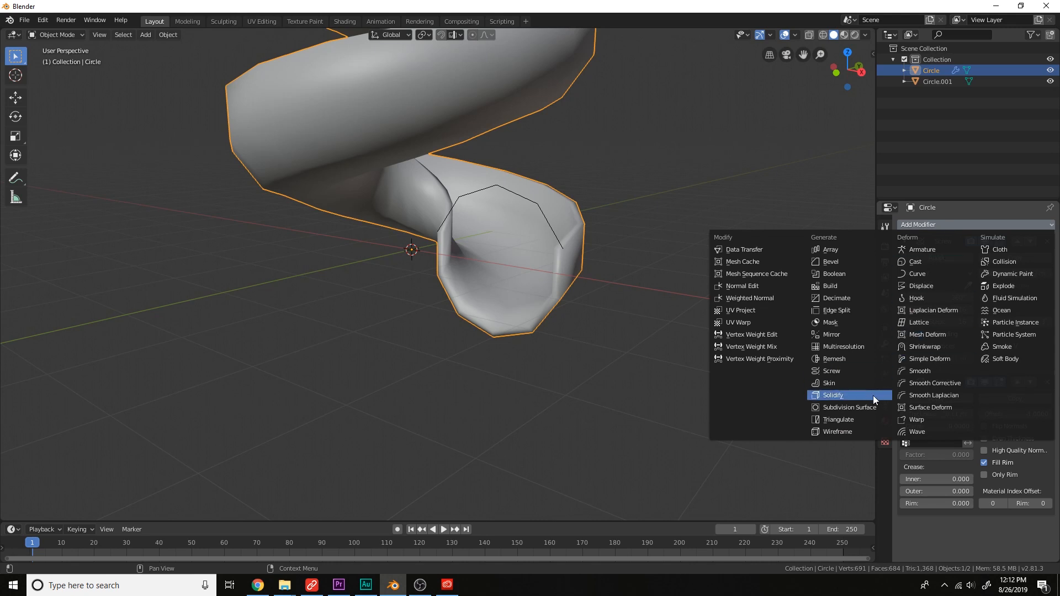
click(833, 396)
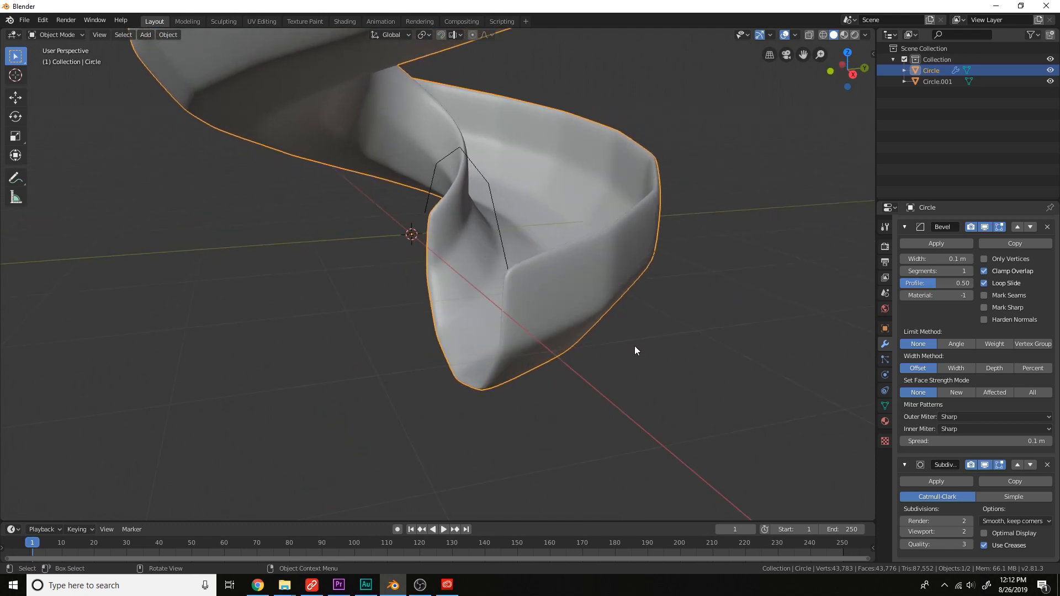
click(956, 344)
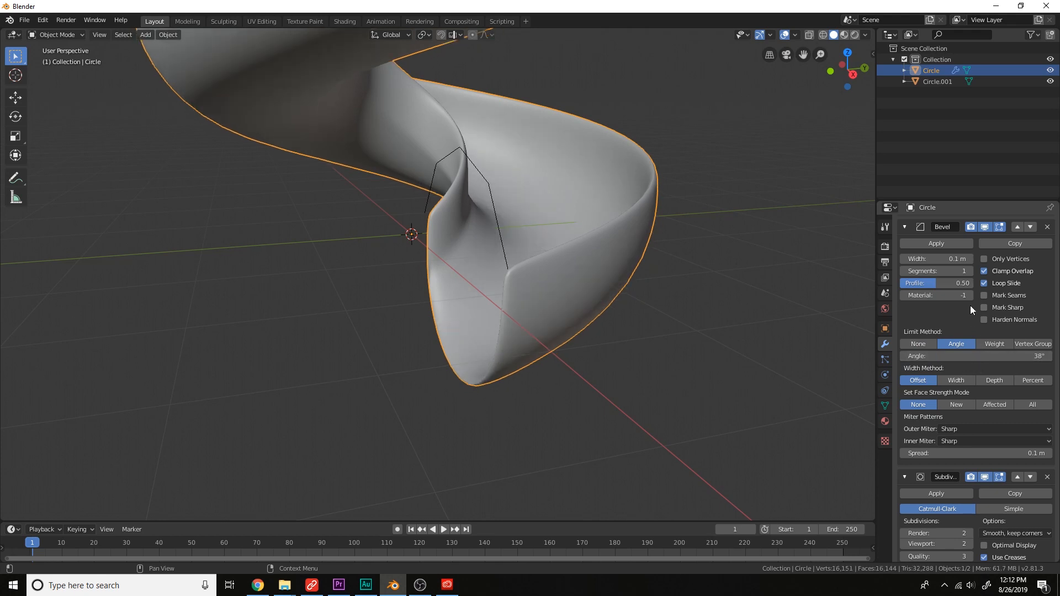
click(969, 271)
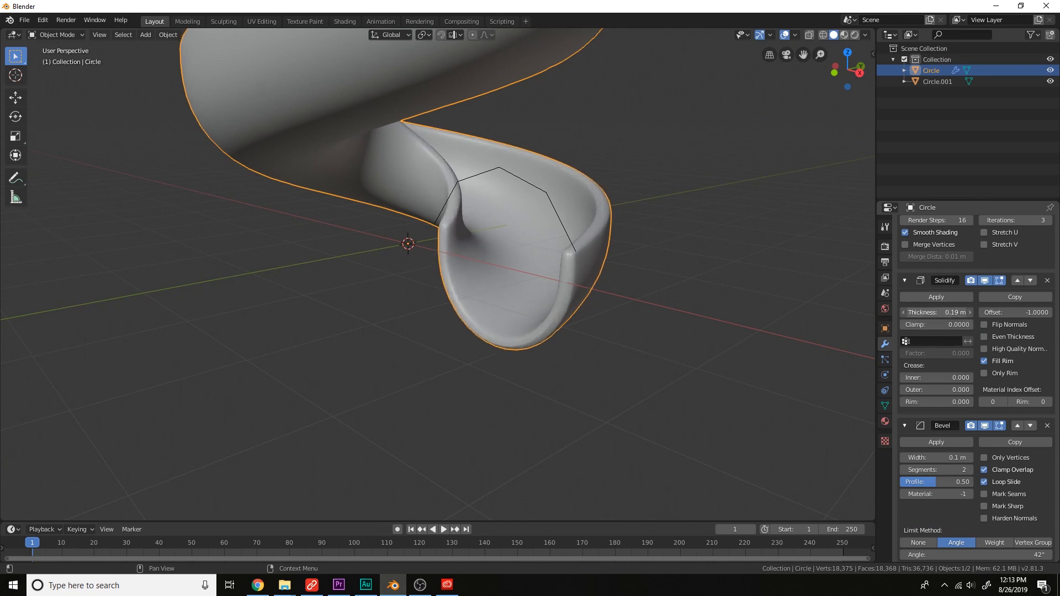
click(935, 313)
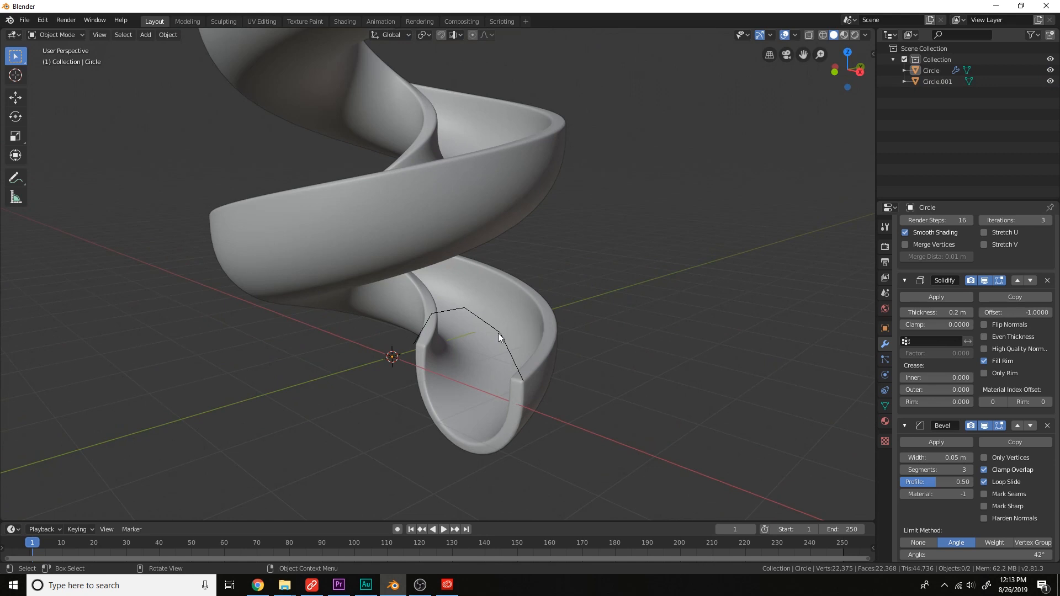
Step: Copy the slide's modifiers onto Circle.001 with Ctrl+L so both halves form the spiral tube
click(938, 81)
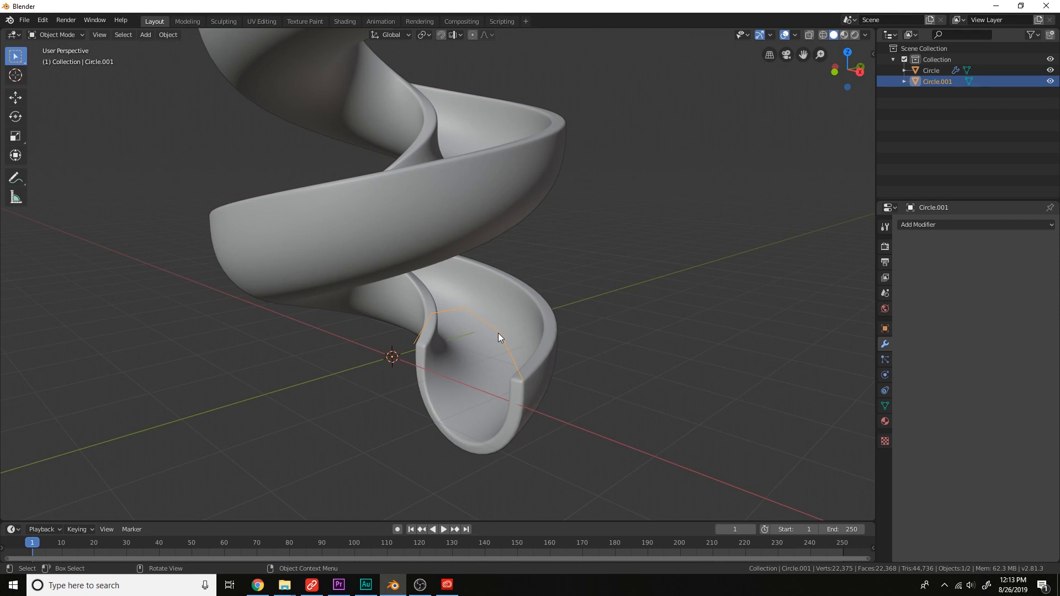
click(931, 70)
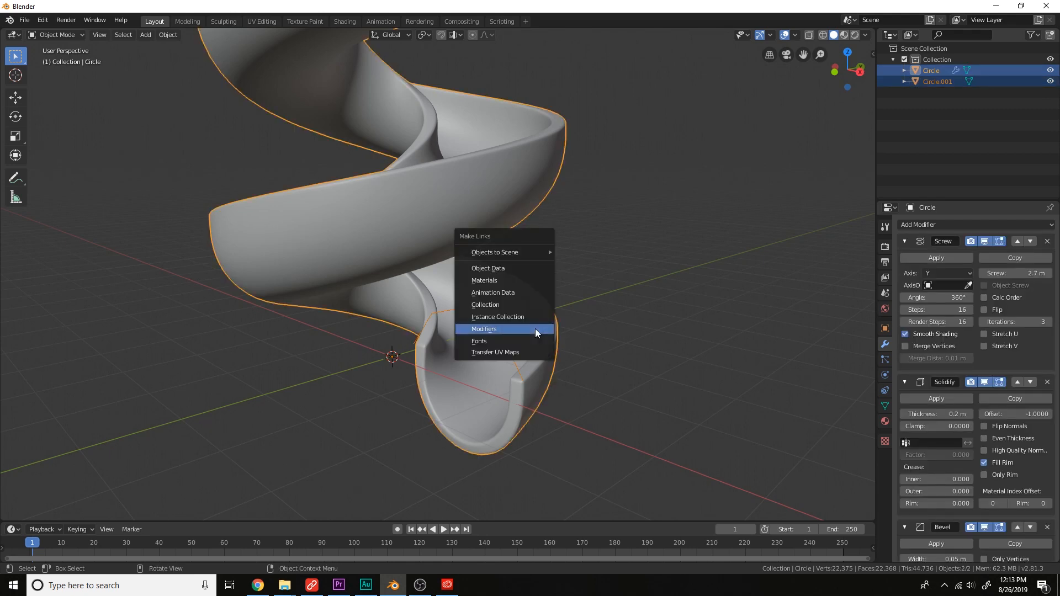
click(484, 329)
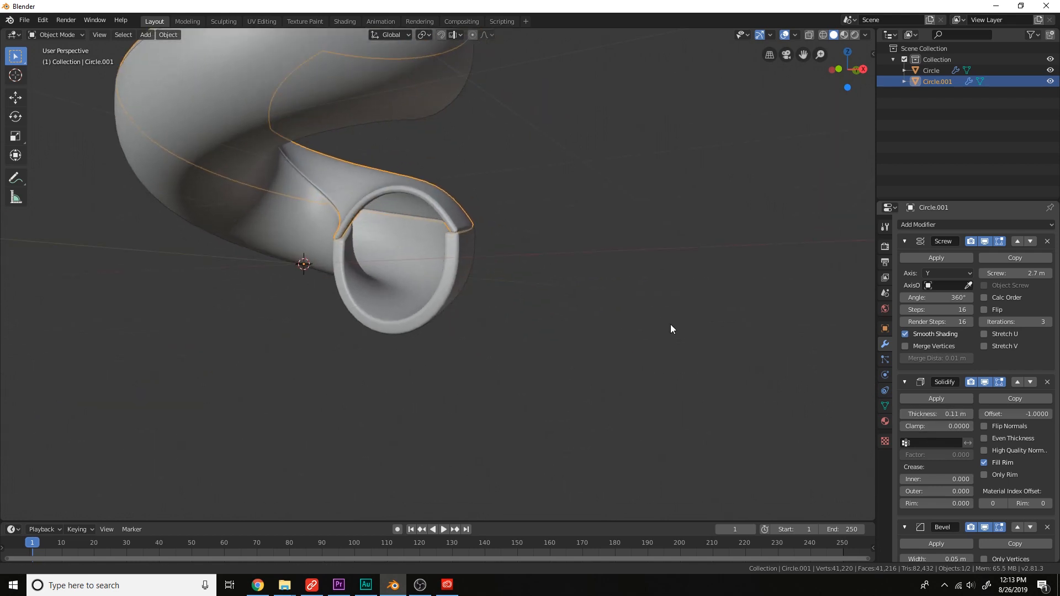
scroll(down, 3)
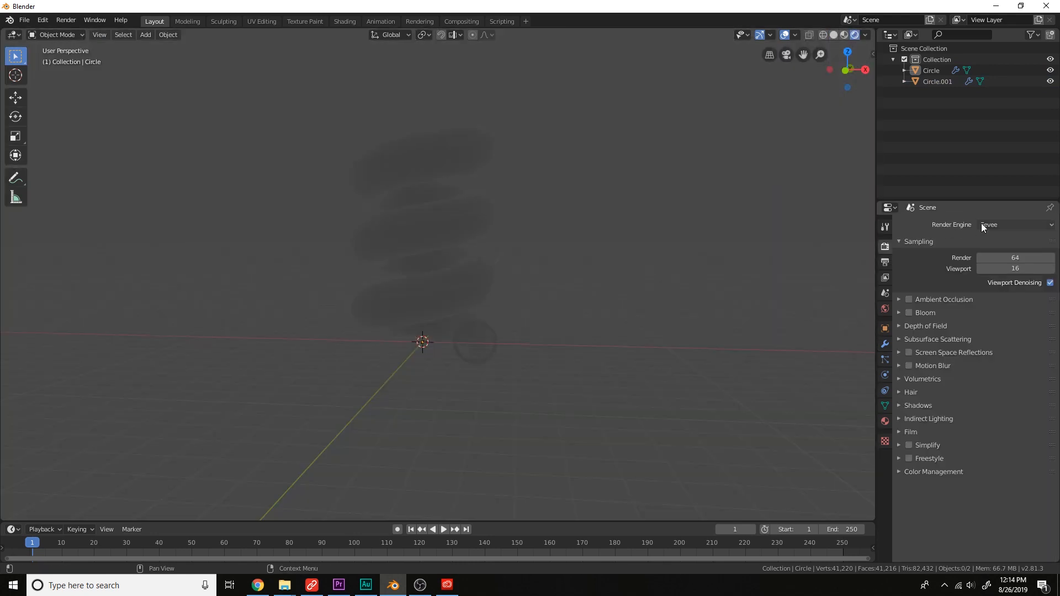
Step: Switch the render engine to Cycles and bring up the device choice
click(1014, 224)
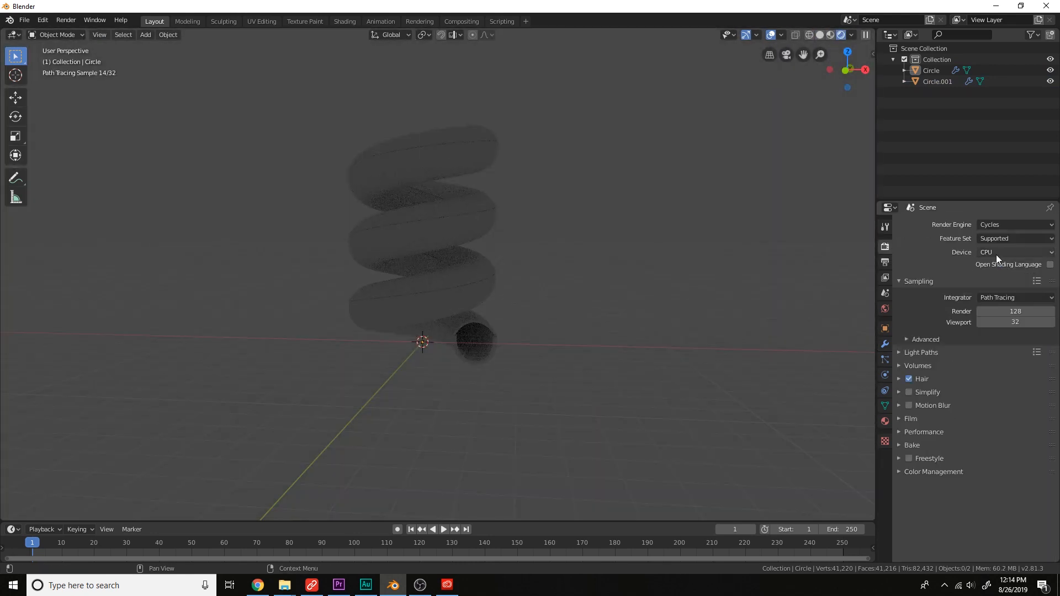
click(1014, 252)
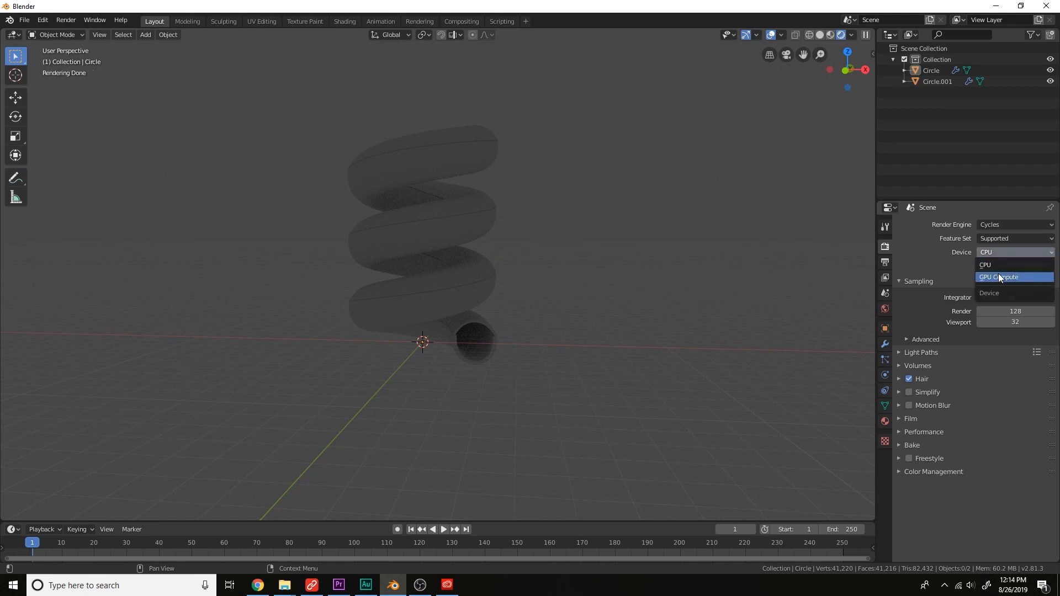
mouse_move(999, 277)
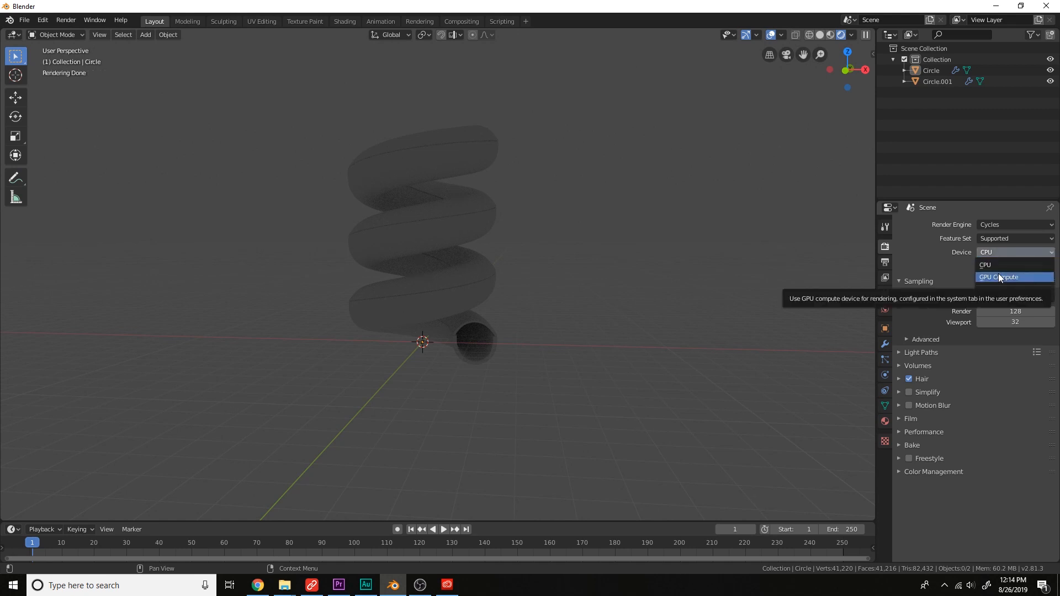
Step: Choose GPU Compute and add an area light with 2000 W power
click(1002, 277)
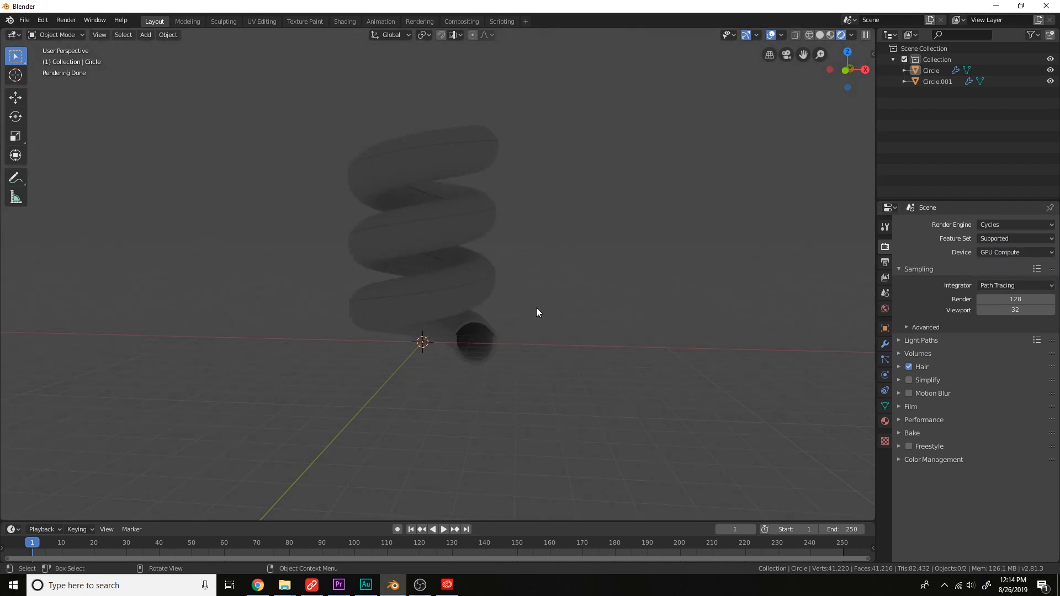
click(145, 35)
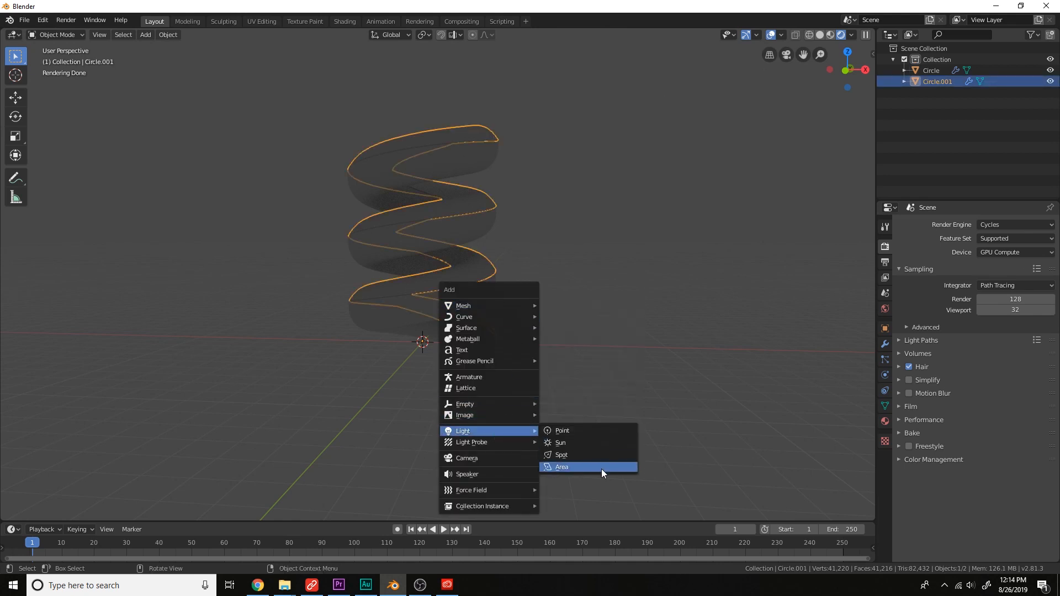
click(561, 466)
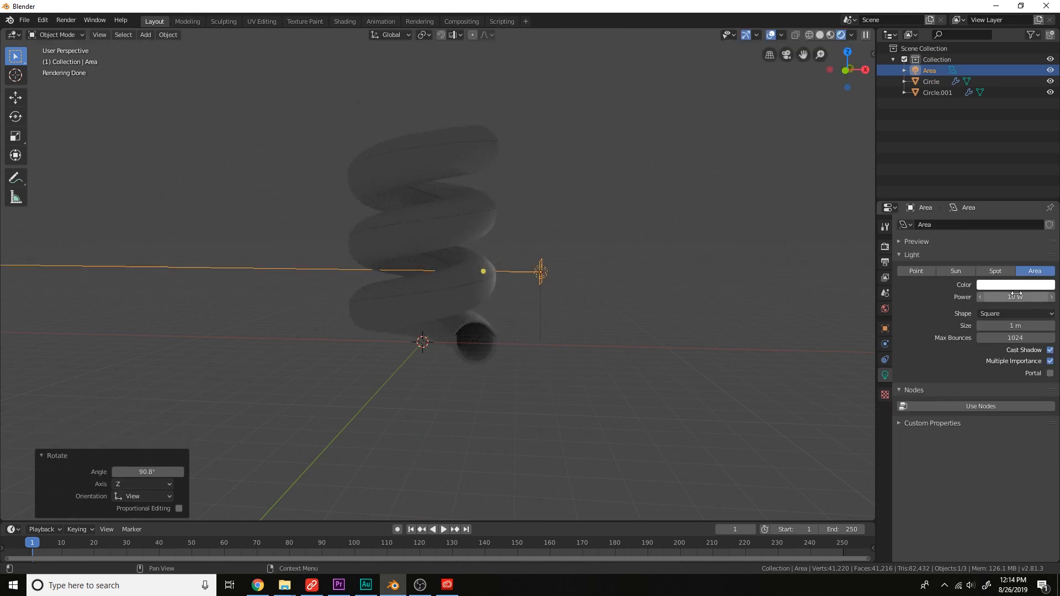
click(1014, 296)
text(2000)
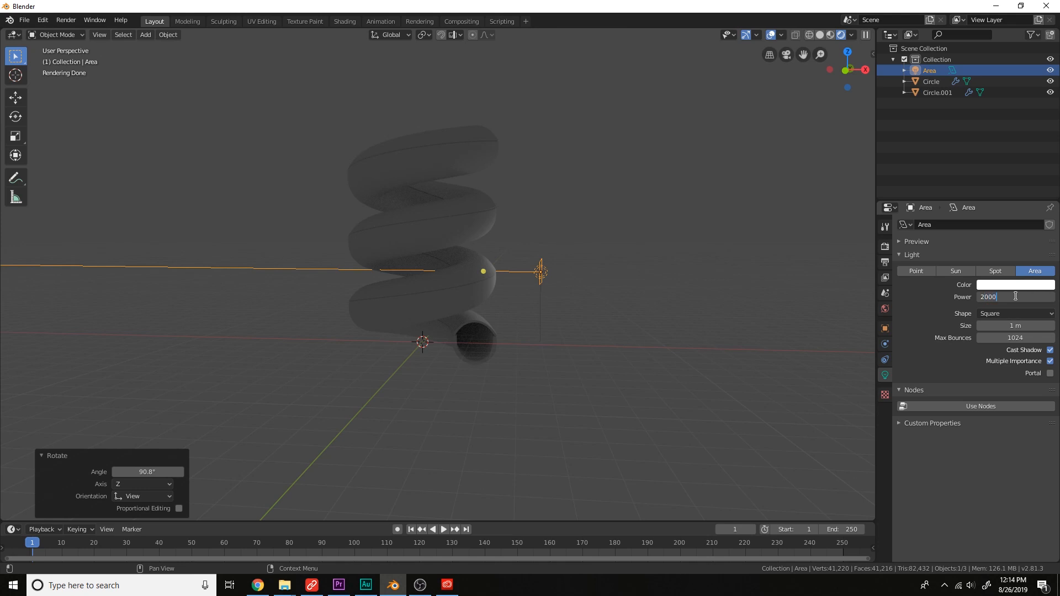
key(s)
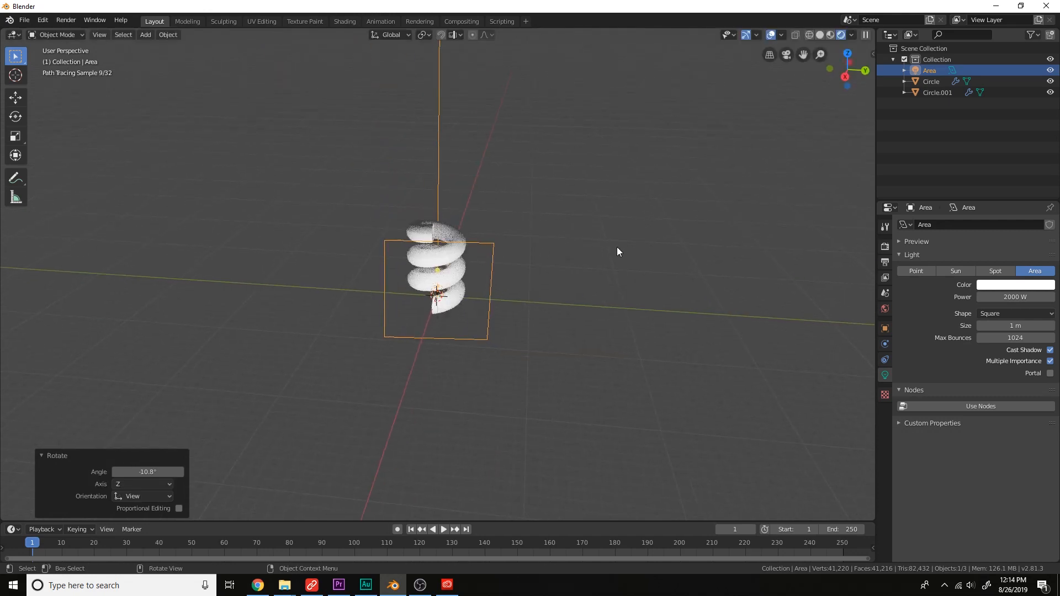
Step: Move the light beside the spiral, Damped Track it to Circle and duplicate it to the other side
key(s)
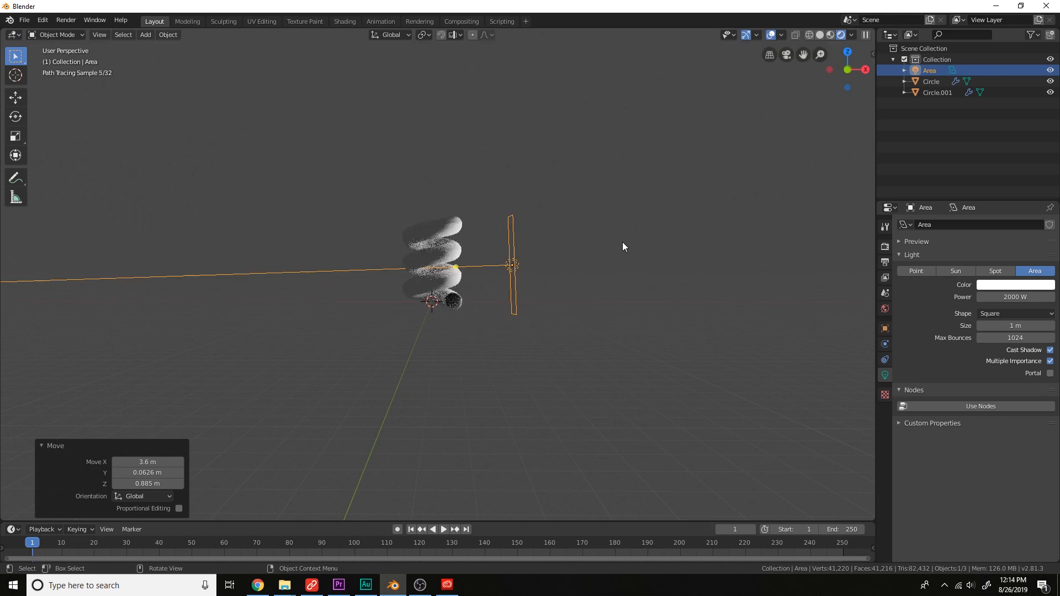
click(885, 360)
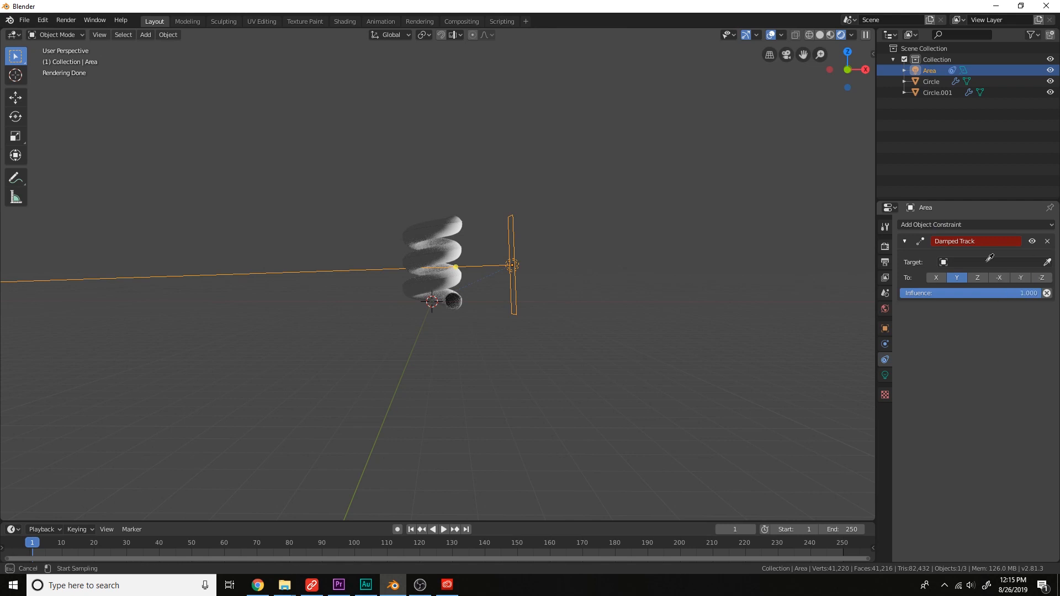
click(974, 261)
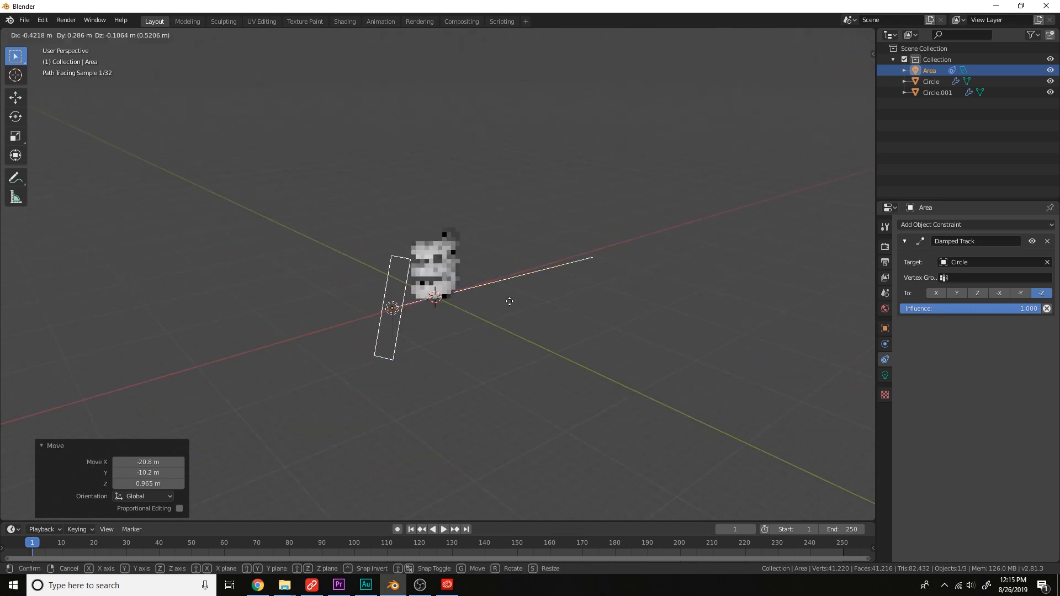
mouse_move(577, 278)
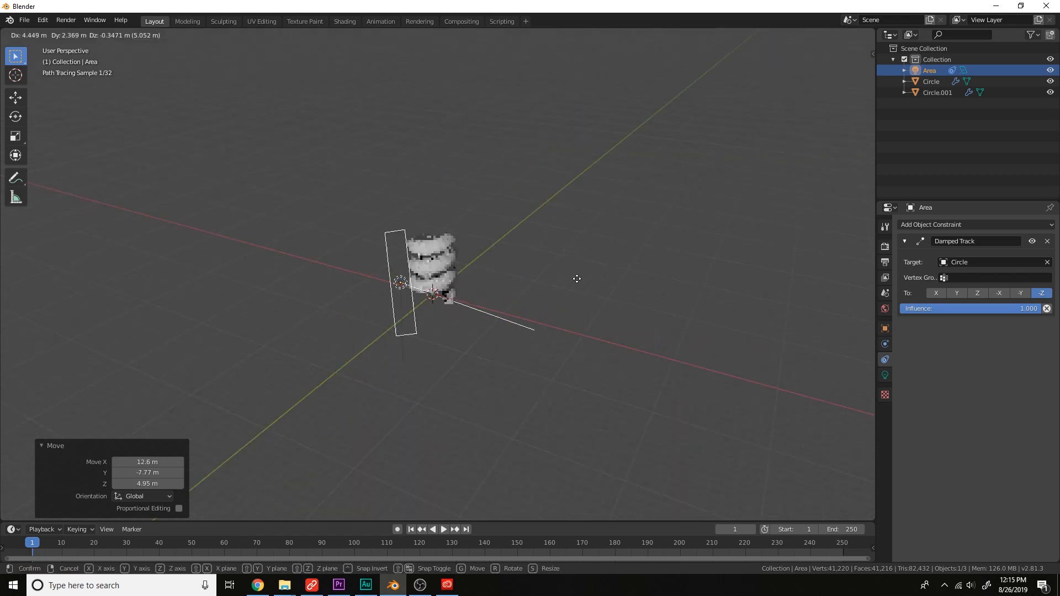
click(606, 357)
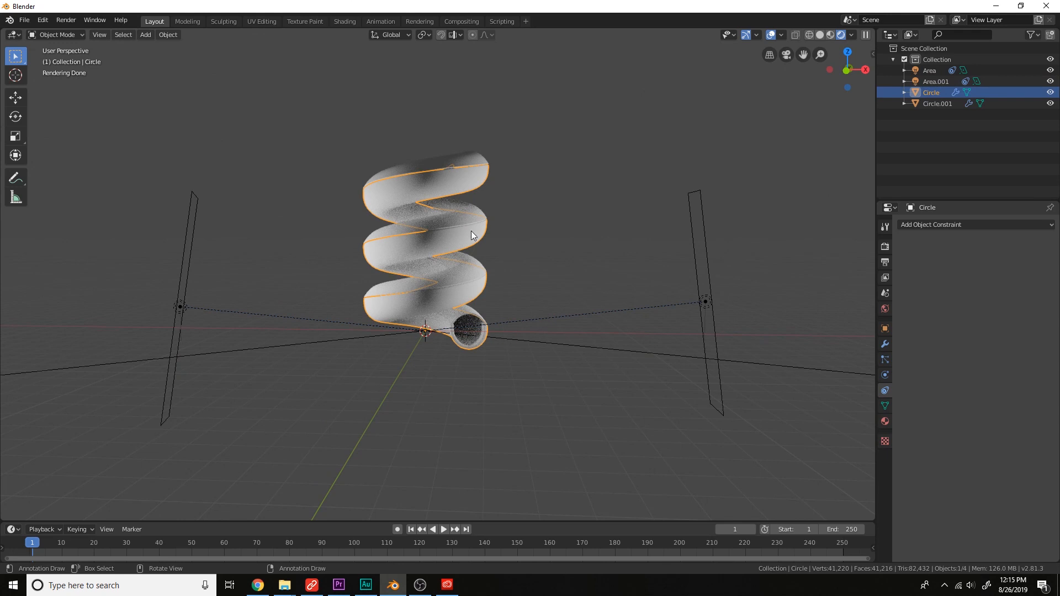
mouse_move(486, 164)
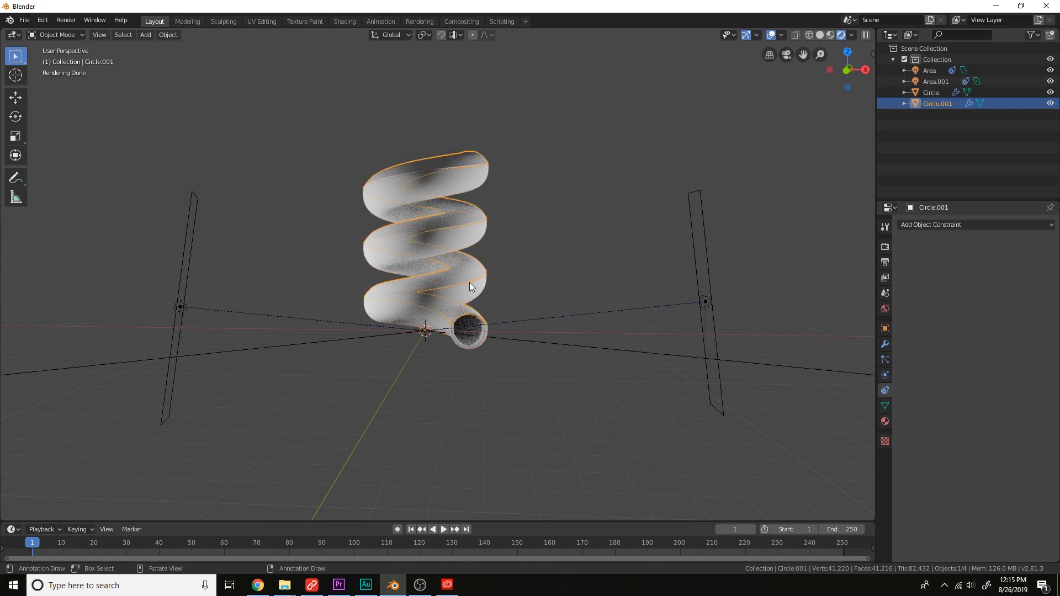
Step: Give one spiral half blue plastic and Circle.001 a Glass BSDF with about 0.18 roughness
click(931, 92)
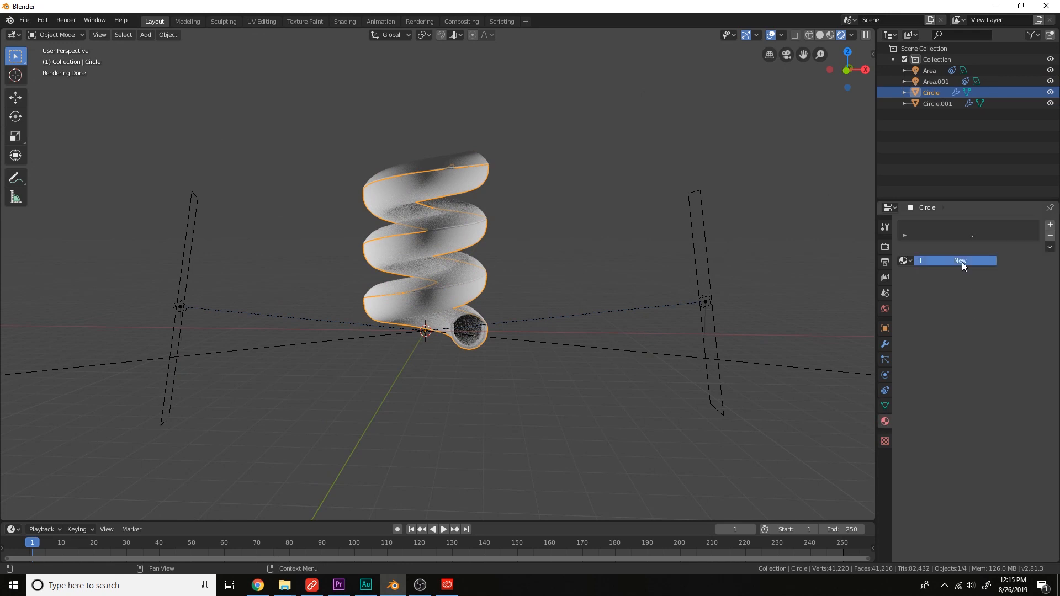
click(960, 260)
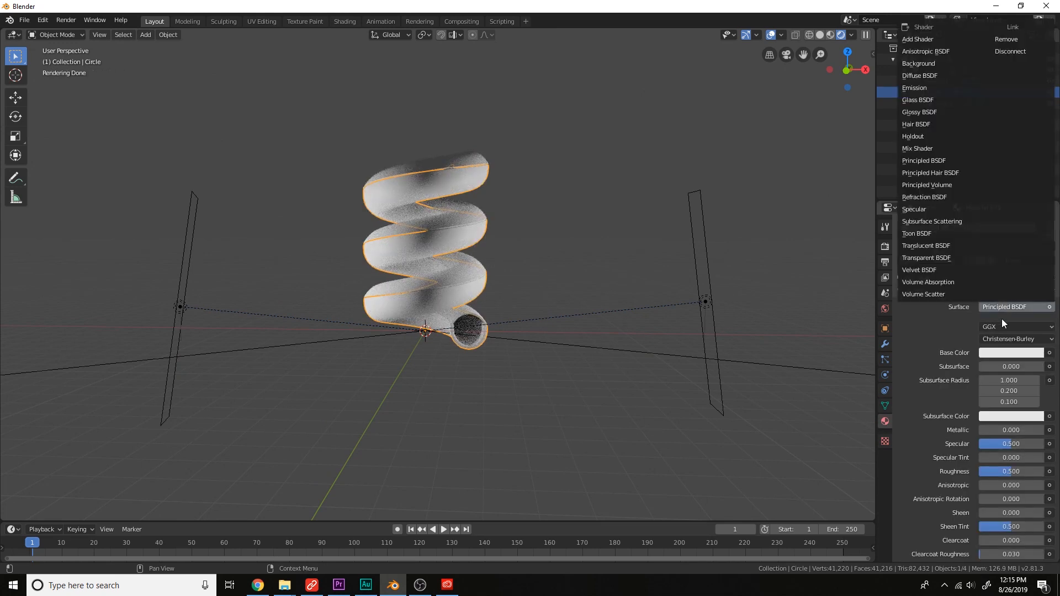
click(1010, 353)
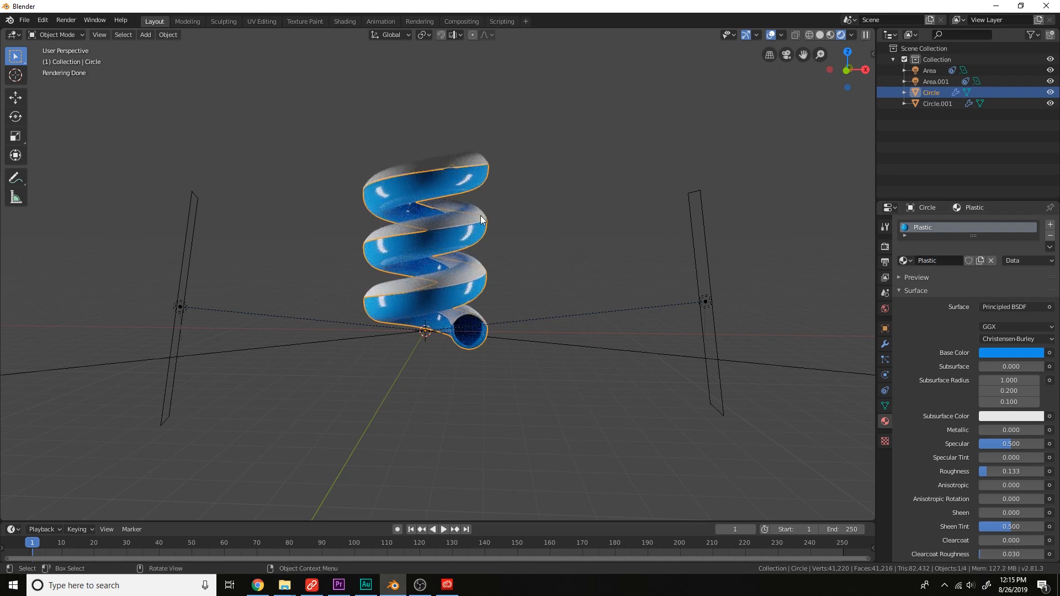
click(937, 104)
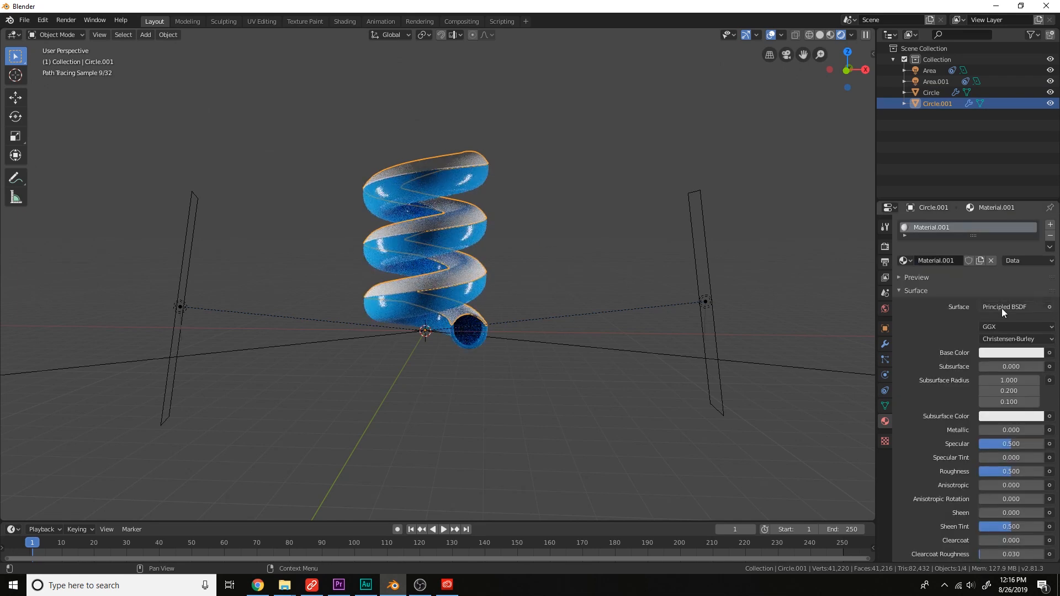
click(1007, 306)
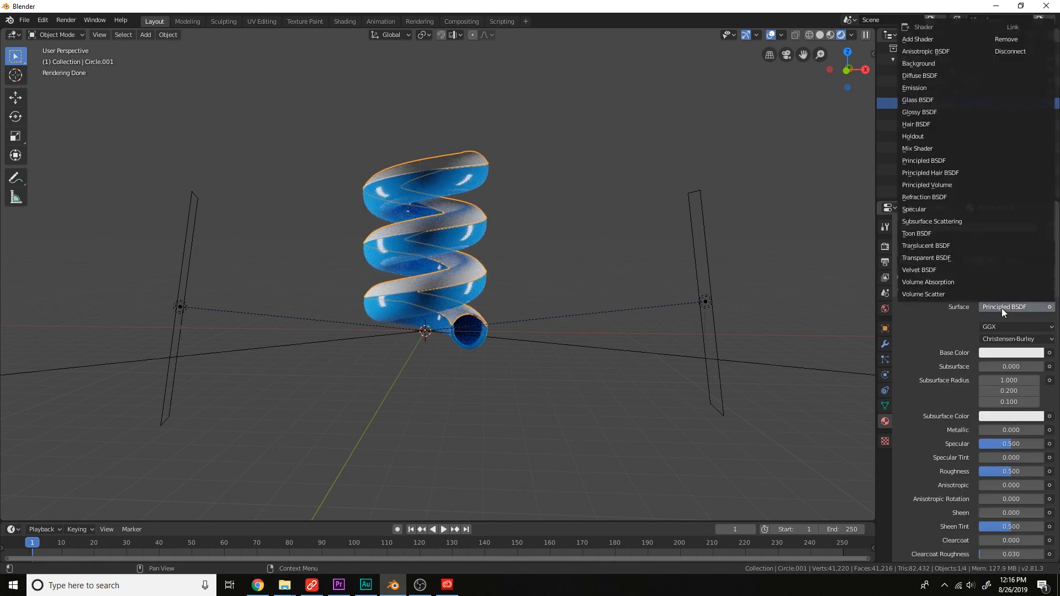
click(912, 100)
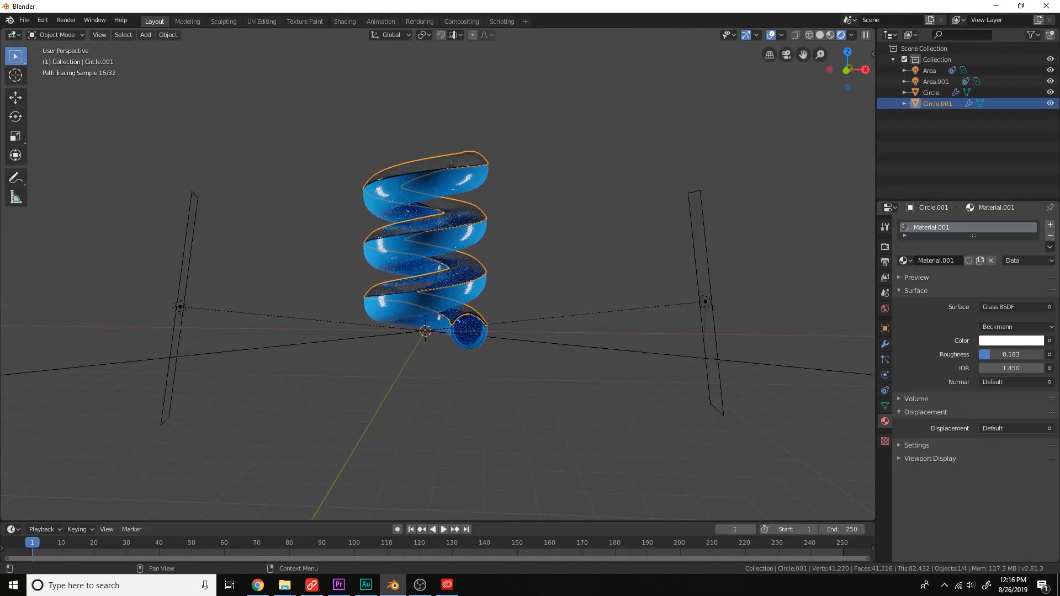
Step: Add a backdrop plane pushed back on Y and a camera framing the spiral at 1920×1920
click(145, 35)
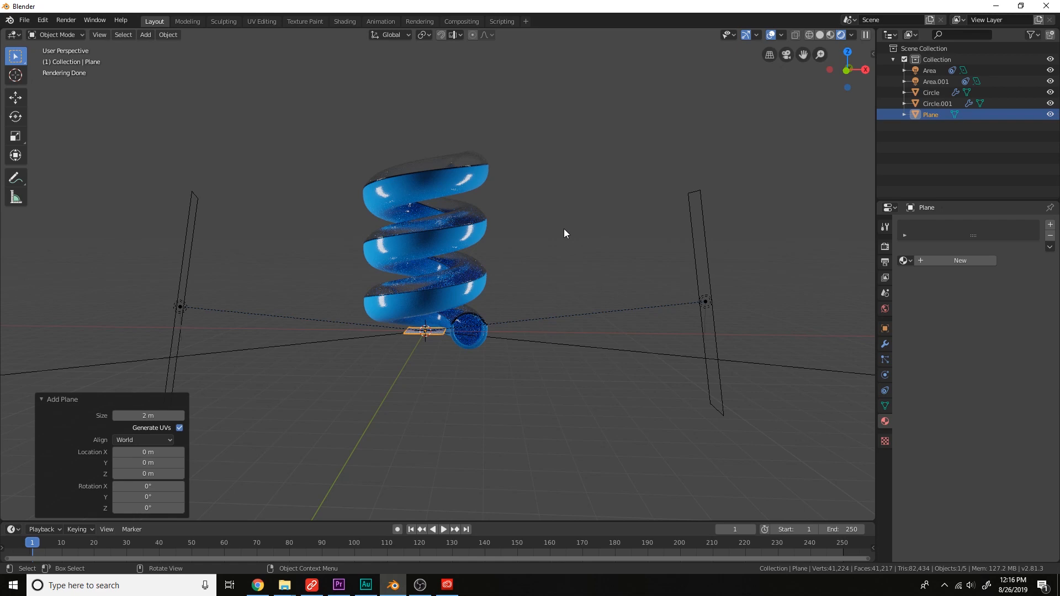
key(r)
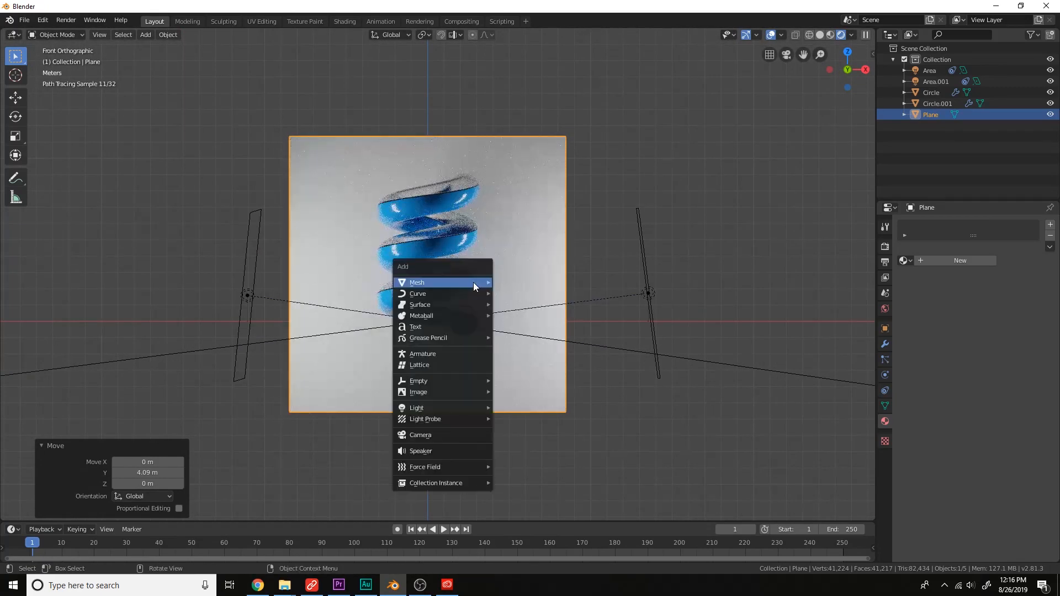
mouse_move(450, 435)
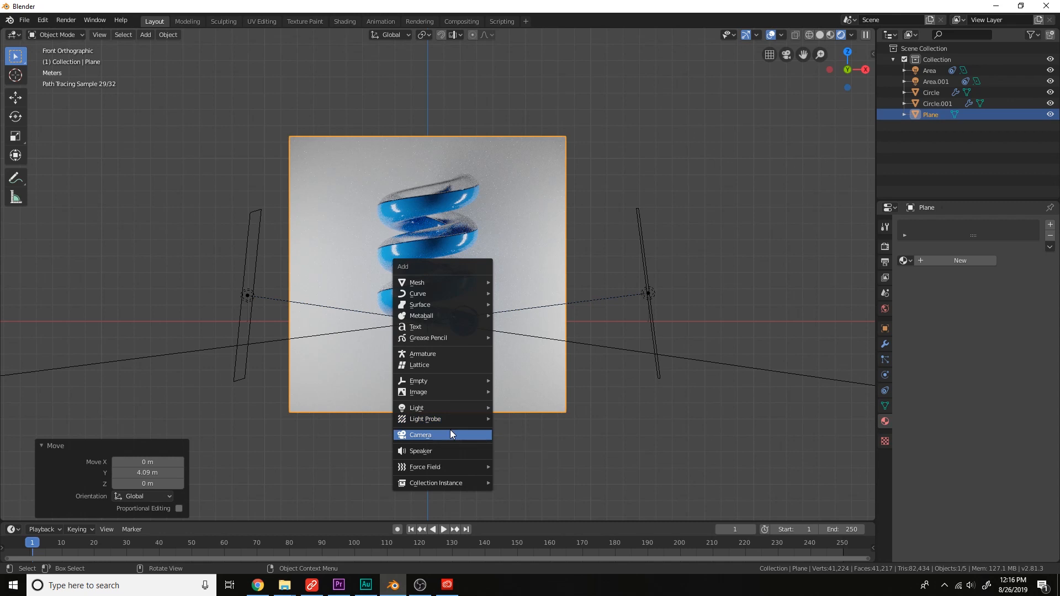
click(421, 435)
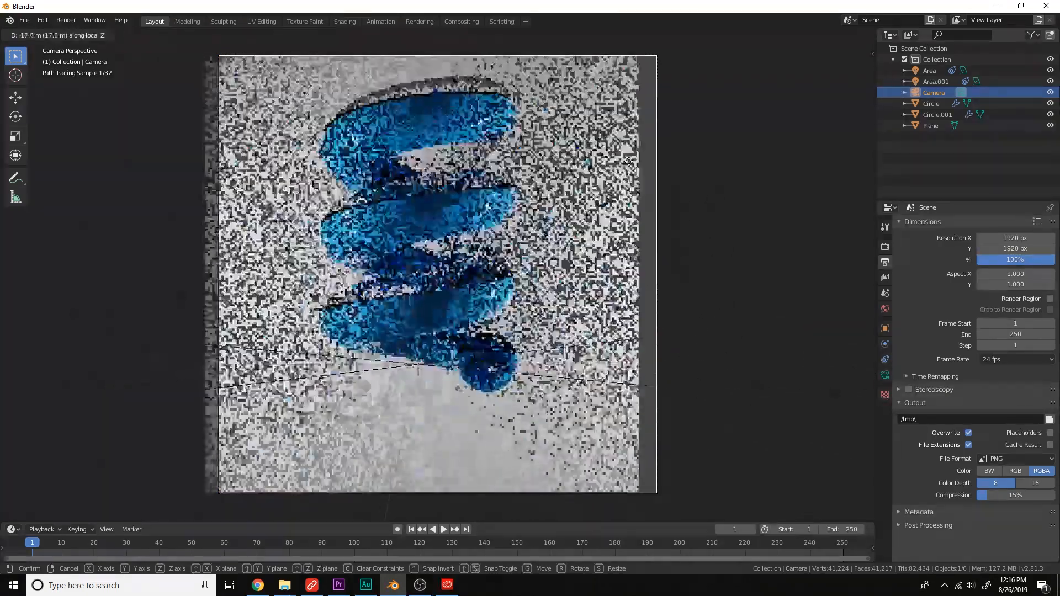
mouse_move(618, 187)
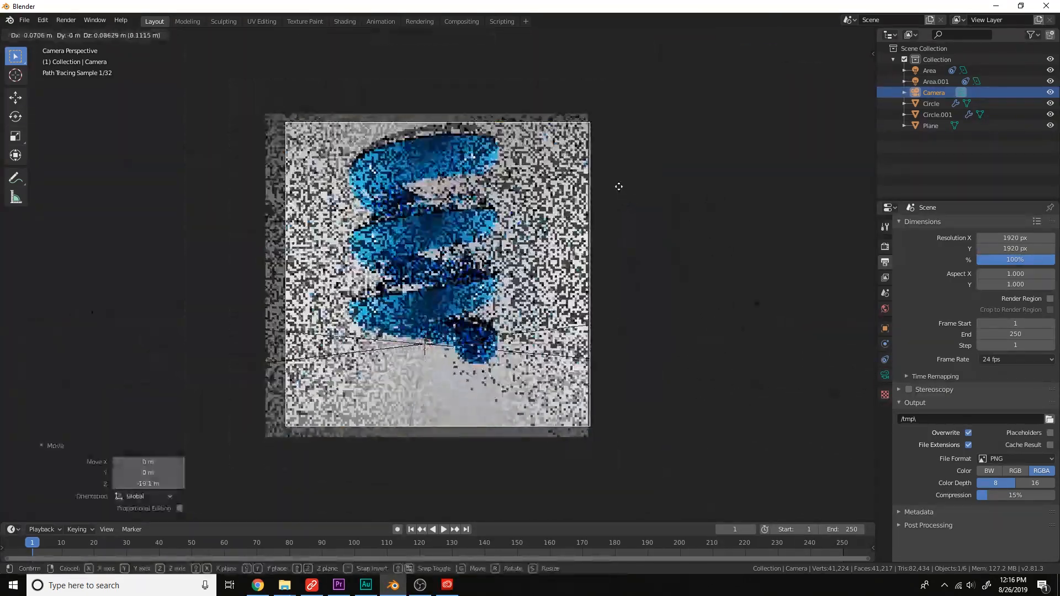
mouse_move(593, 162)
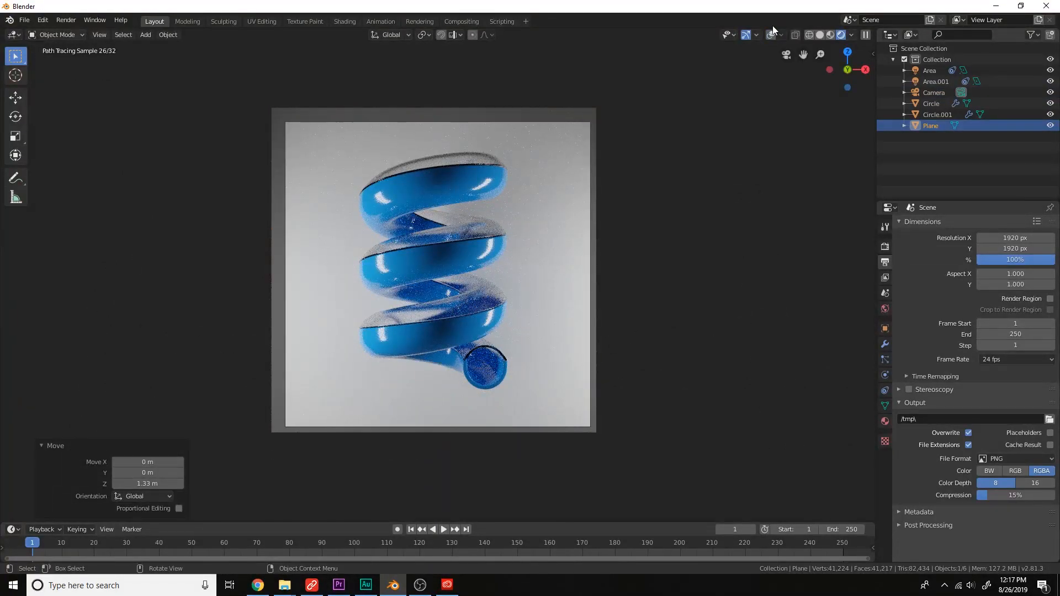
mouse_move(666, 191)
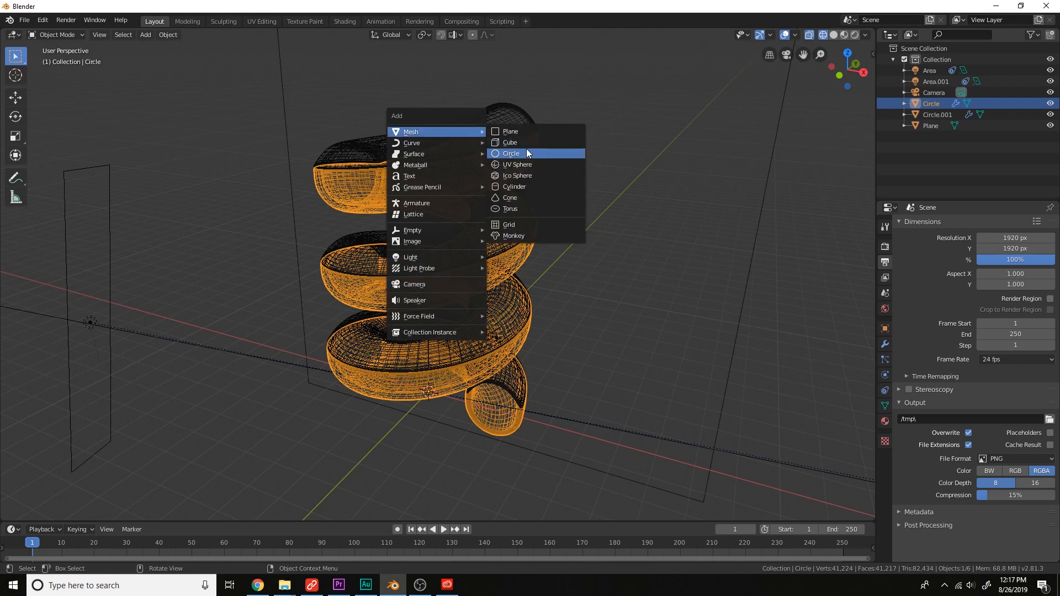
Step: Add an ico sphere inside the upper turn with a new red base-colour material
click(516, 175)
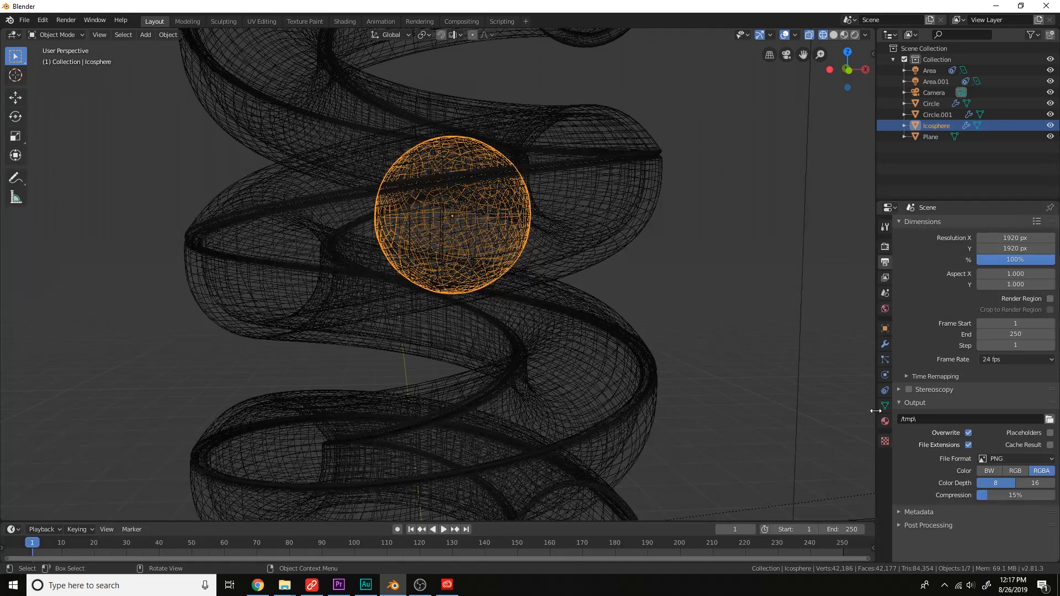
click(885, 421)
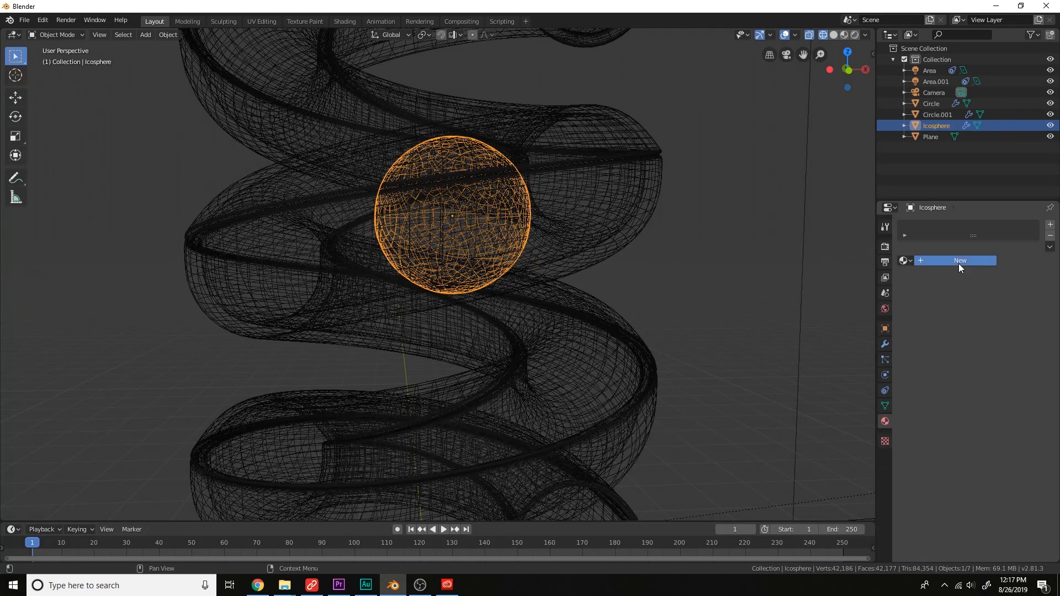
click(960, 260)
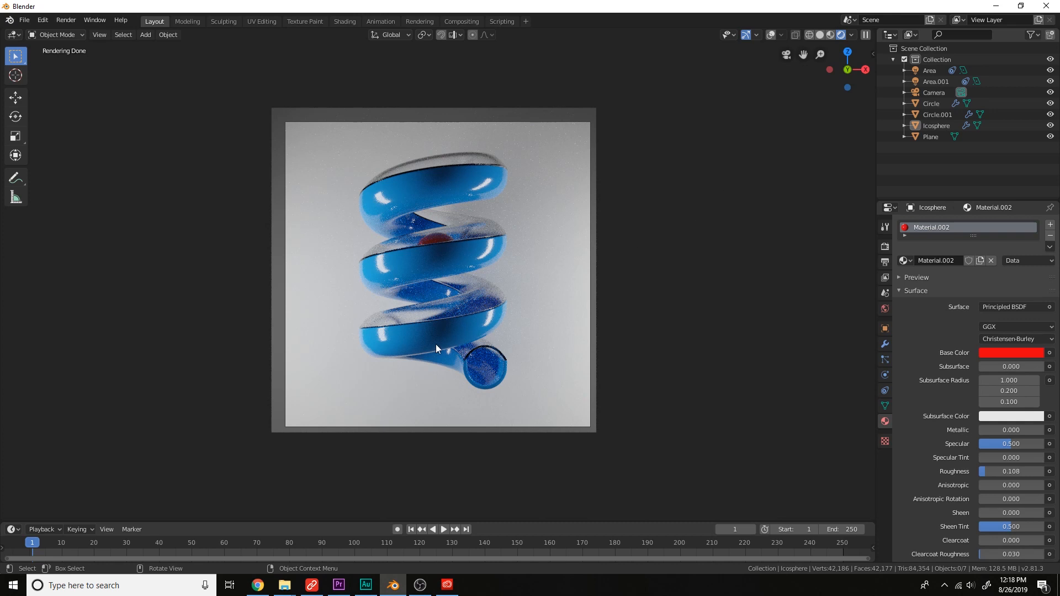
click(932, 103)
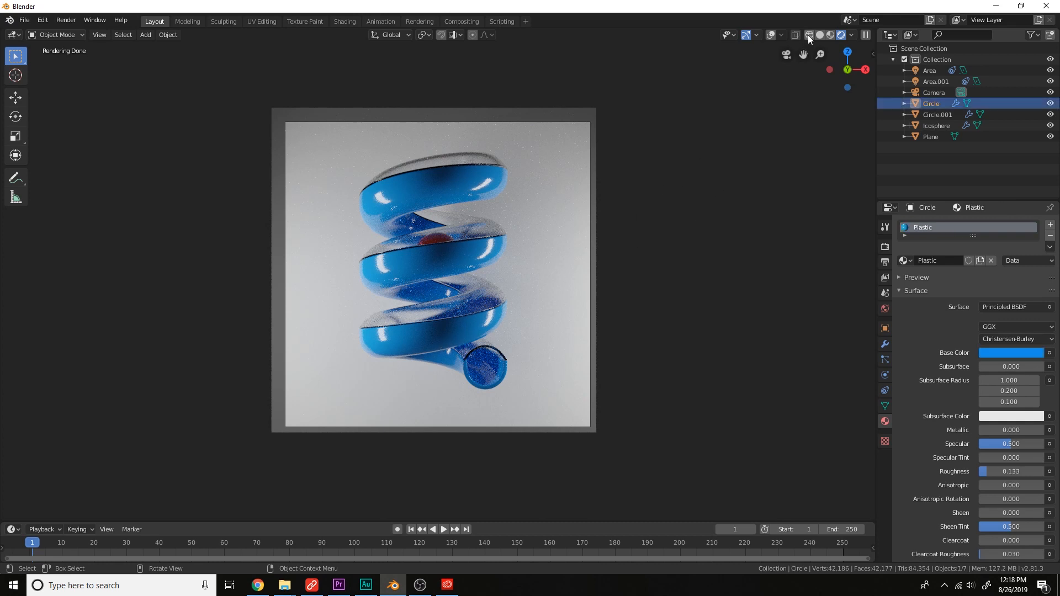
Step: Turn the timeline into a Shader Editor and enable the Node Wrangler add-on in Preferences
click(11, 529)
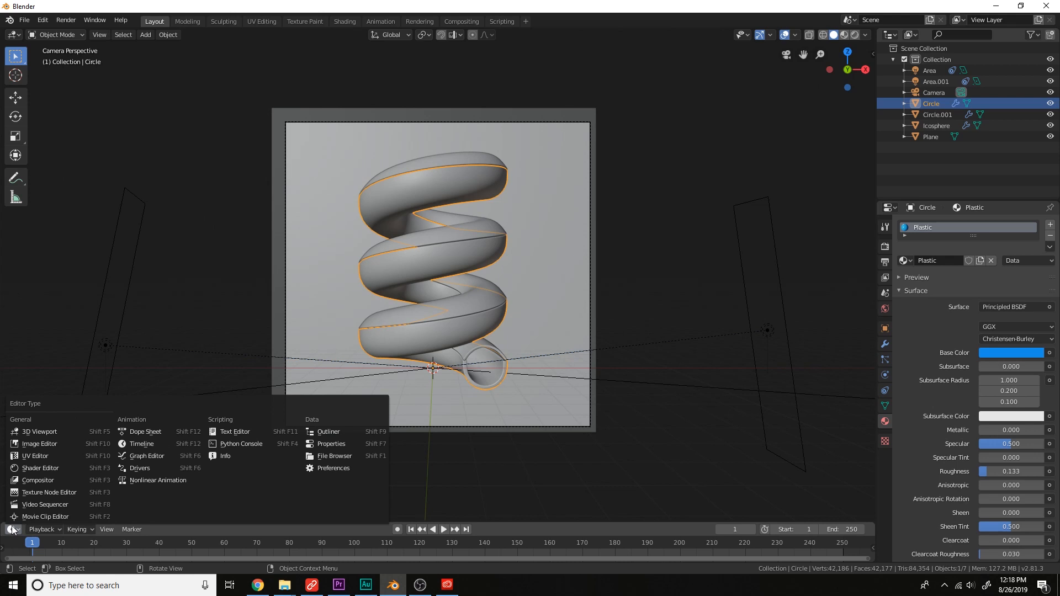
click(40, 468)
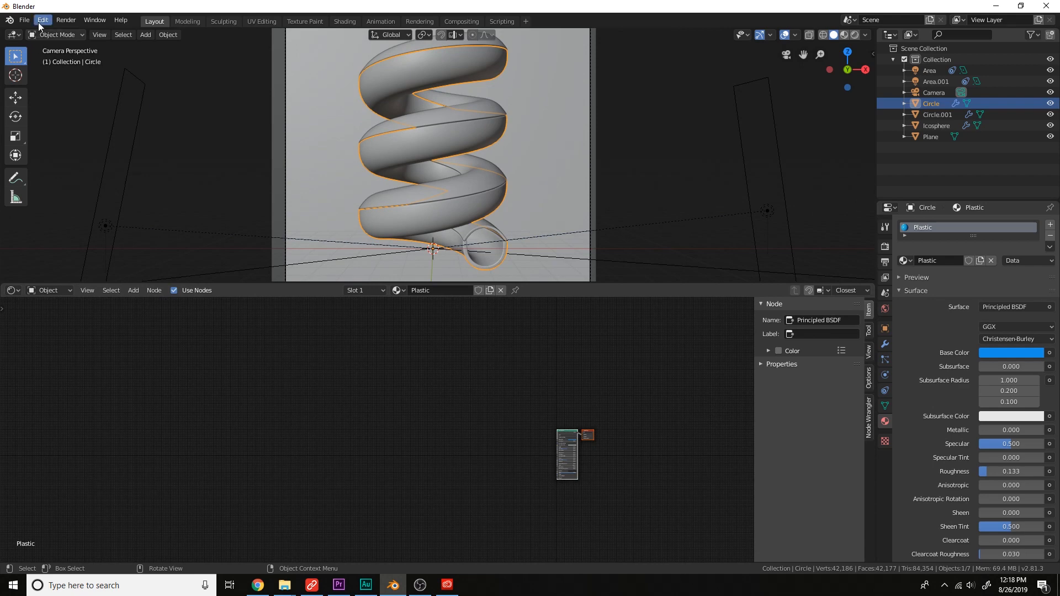
click(42, 21)
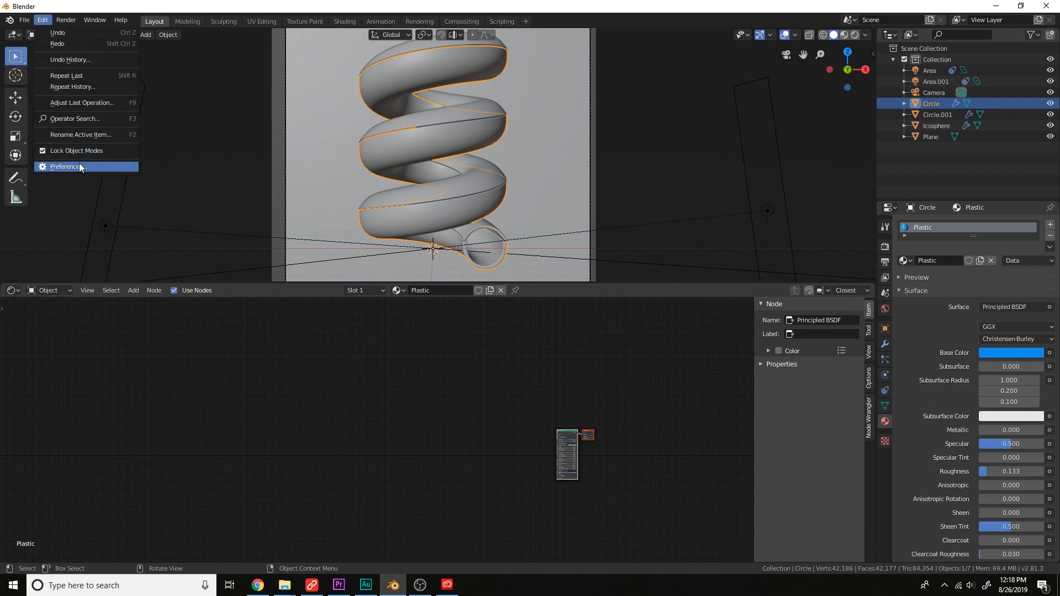
click(65, 167)
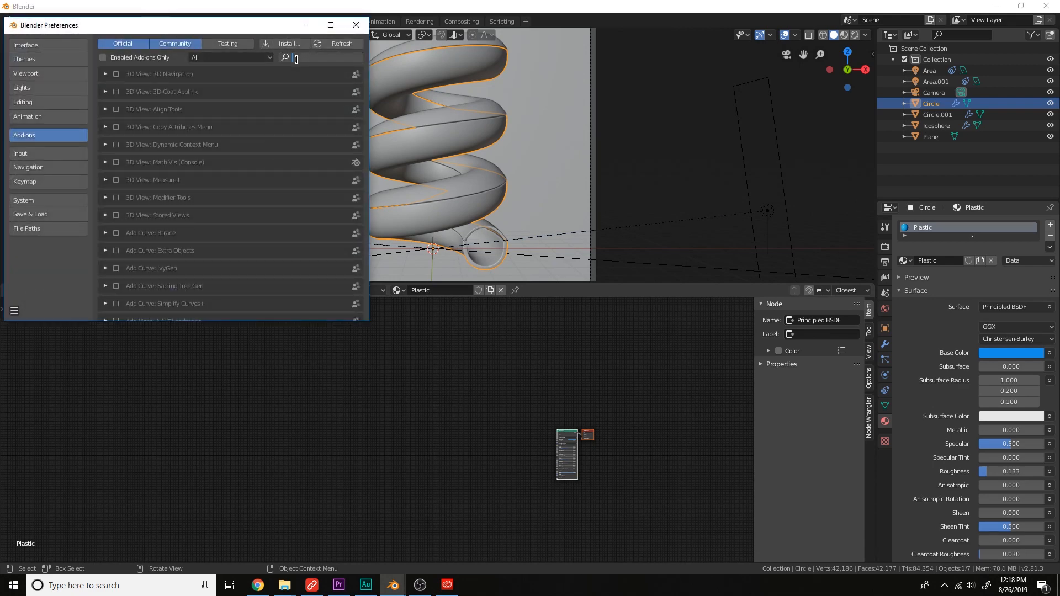
text(node)
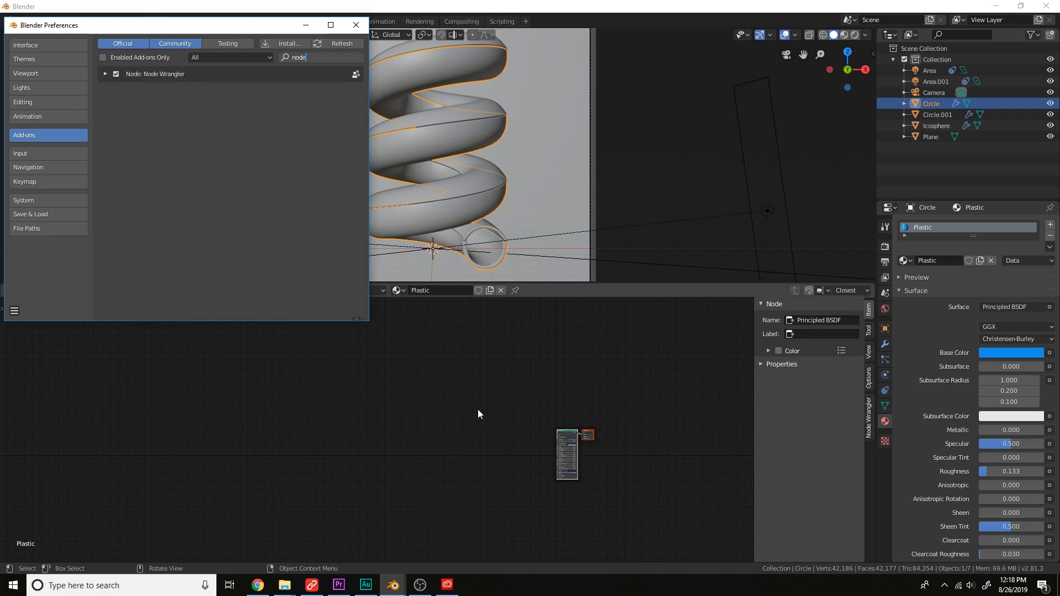
click(354, 25)
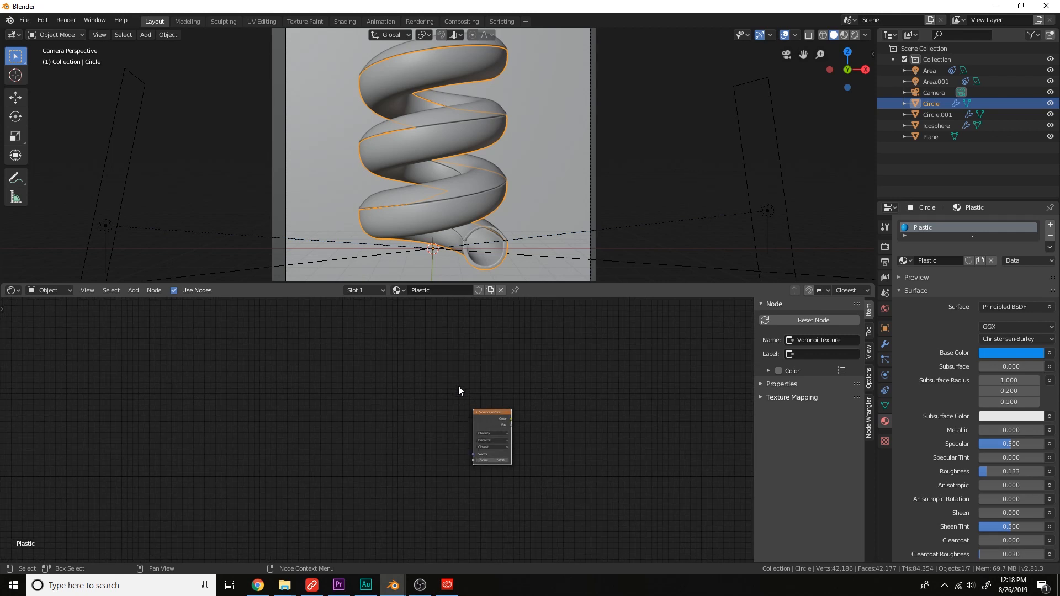
Step: Preview a Voronoi texture on the slide with Minkowski distance and scale 2 in rendered shading
click(491, 418)
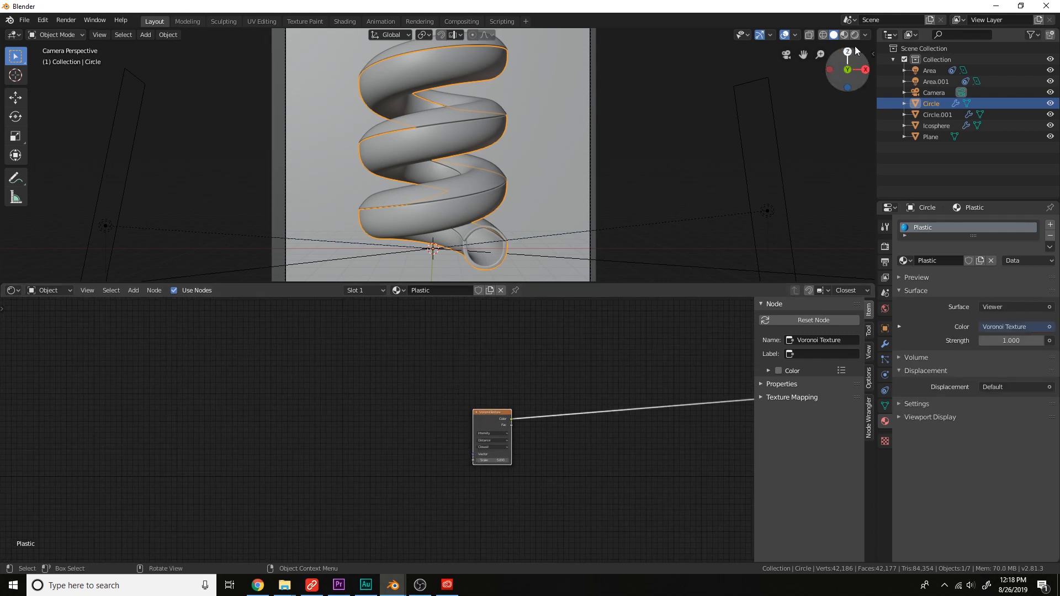
click(842, 35)
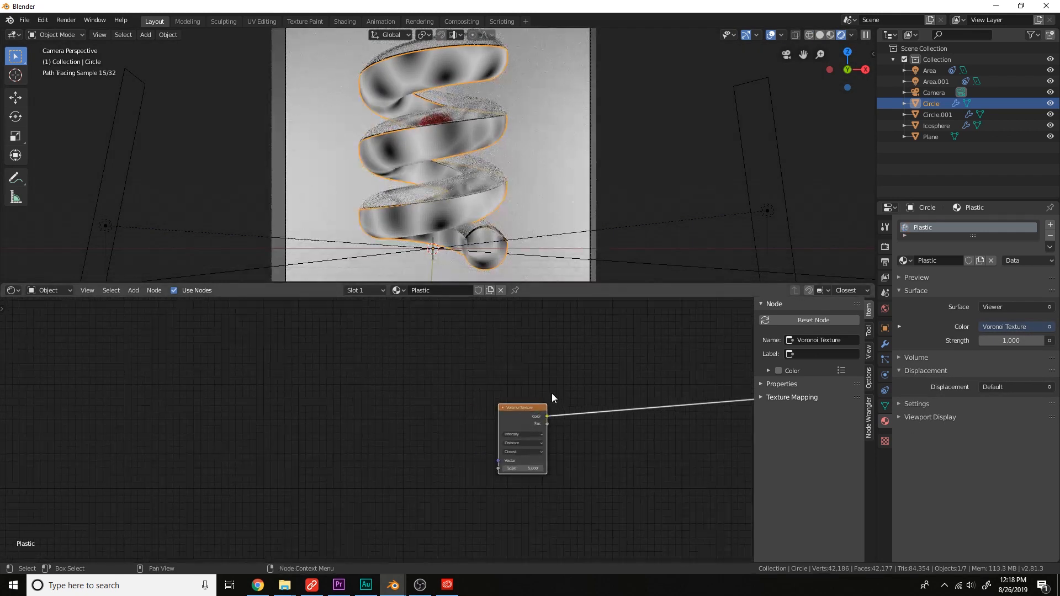
click(520, 451)
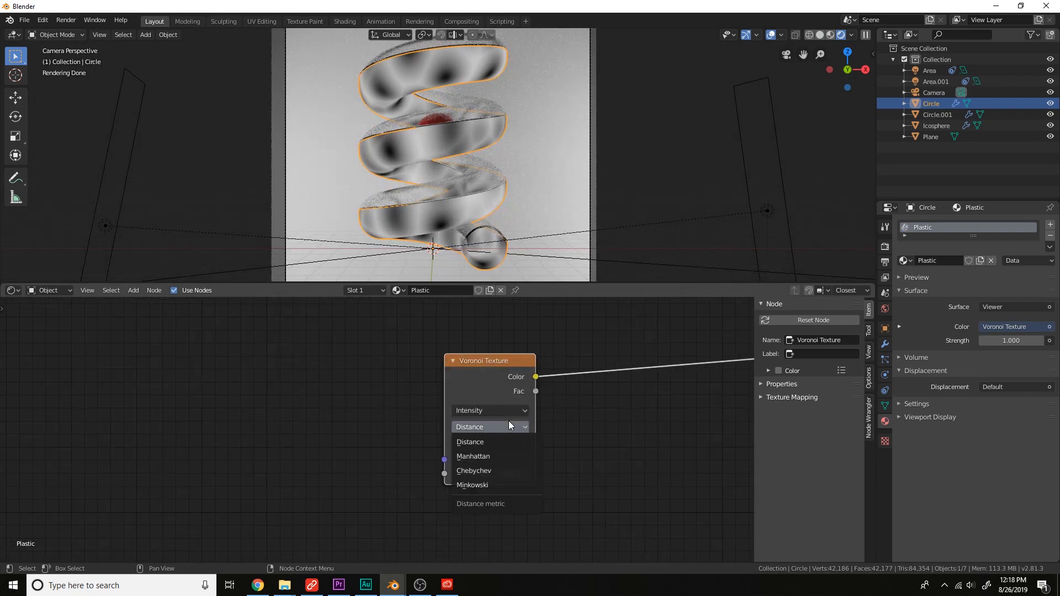
click(472, 485)
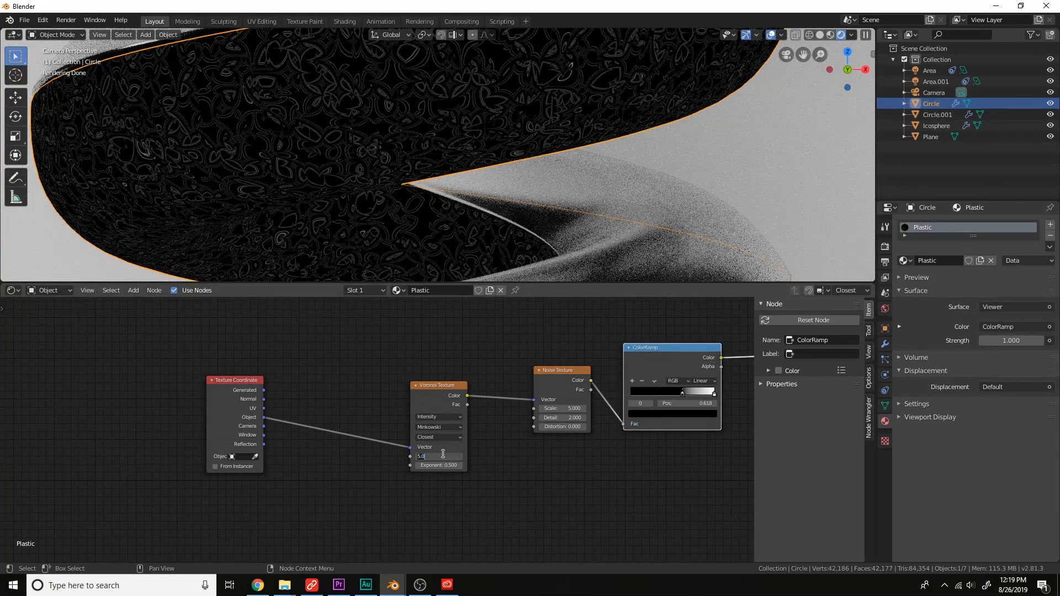
text(2.000)
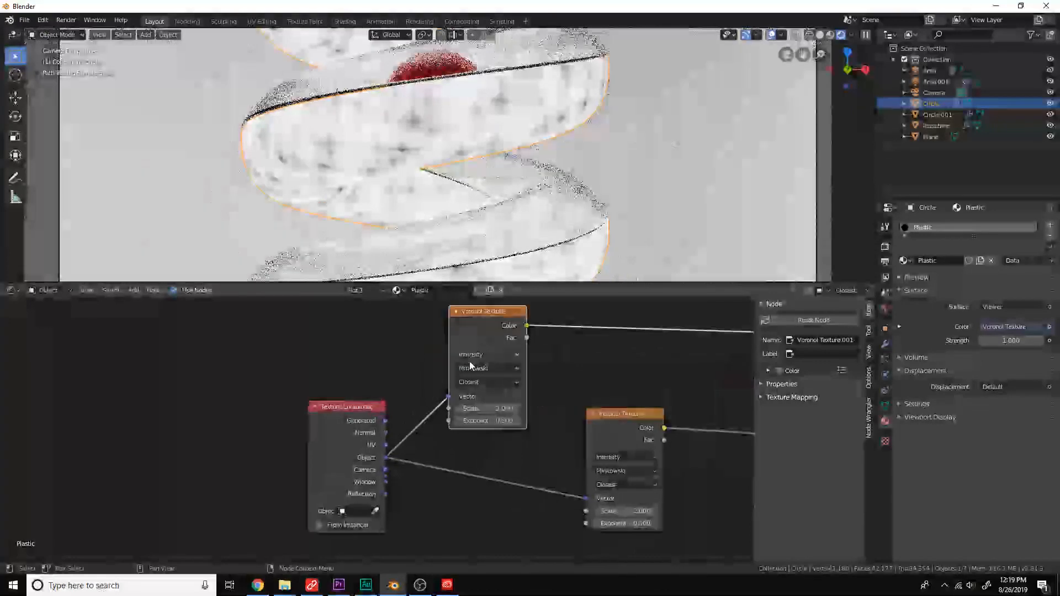
click(486, 354)
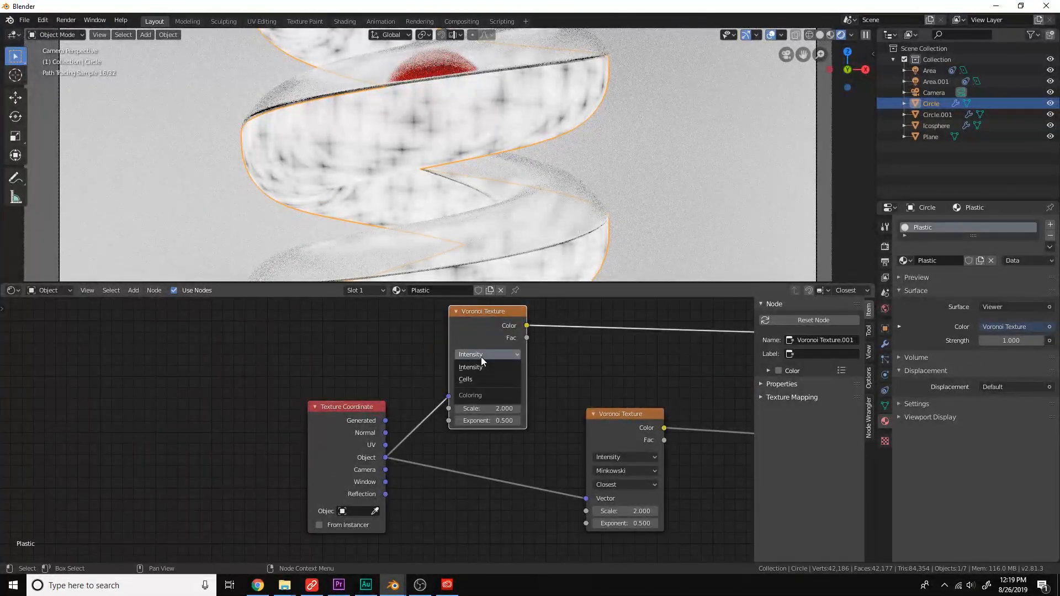
Step: Switch the Voronoi to Cells, adjust its scale, and feed it as an inverted bump into the BSDF normal
click(465, 379)
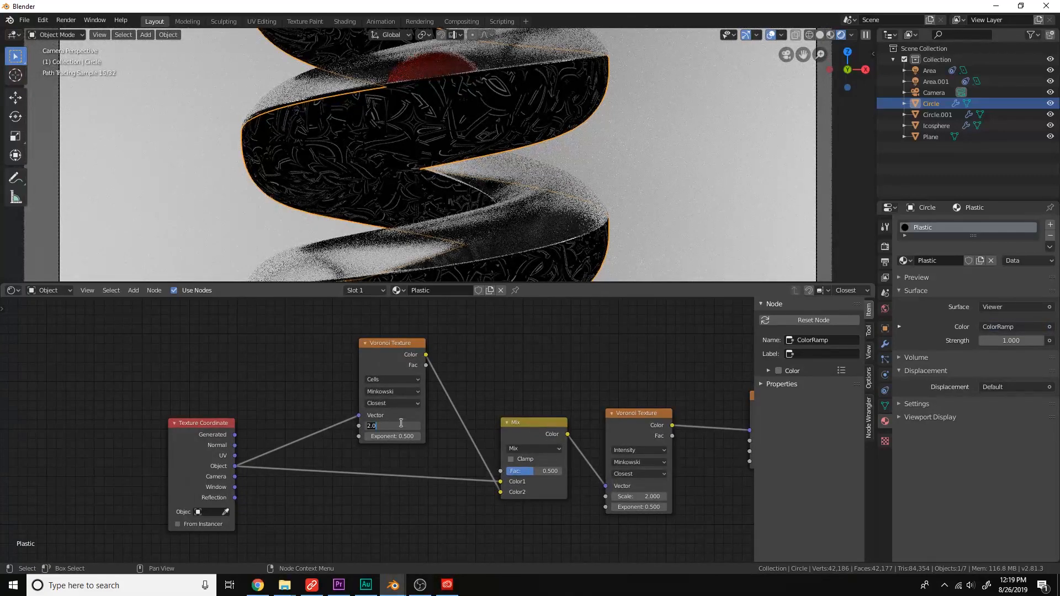
click(392, 426)
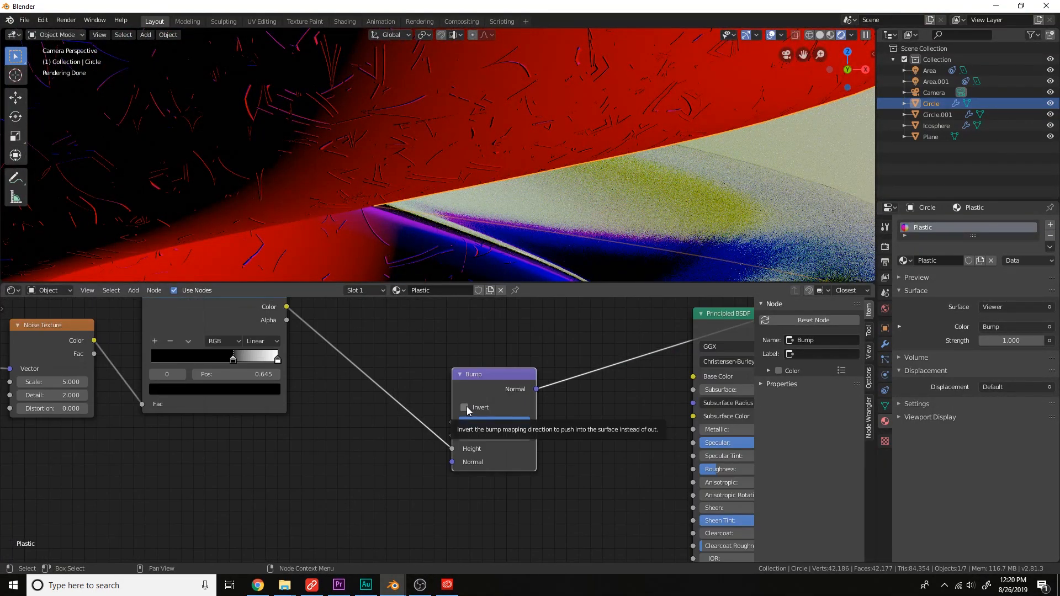
click(465, 407)
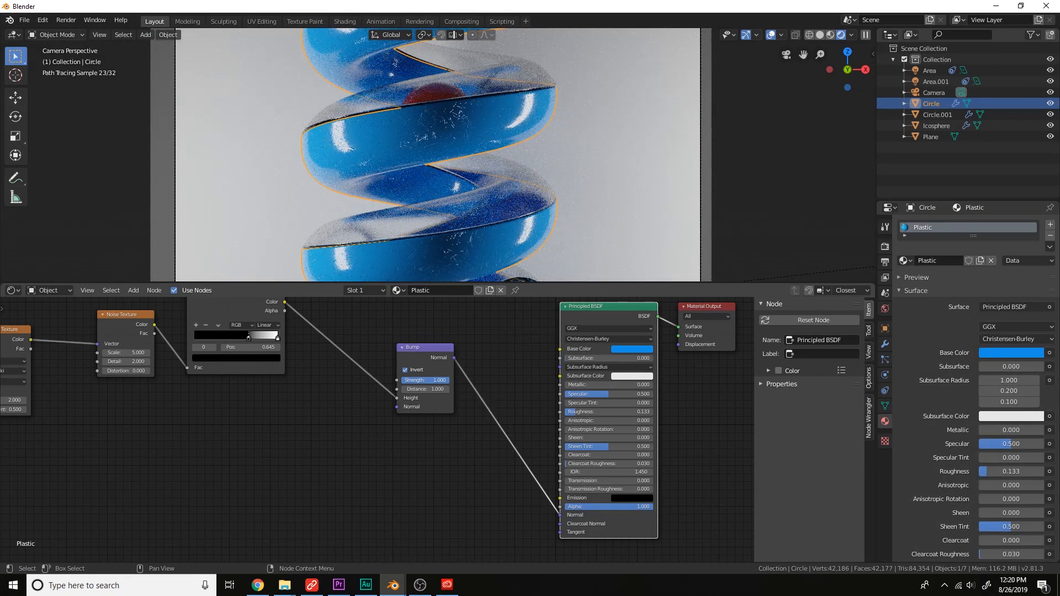
click(433, 380)
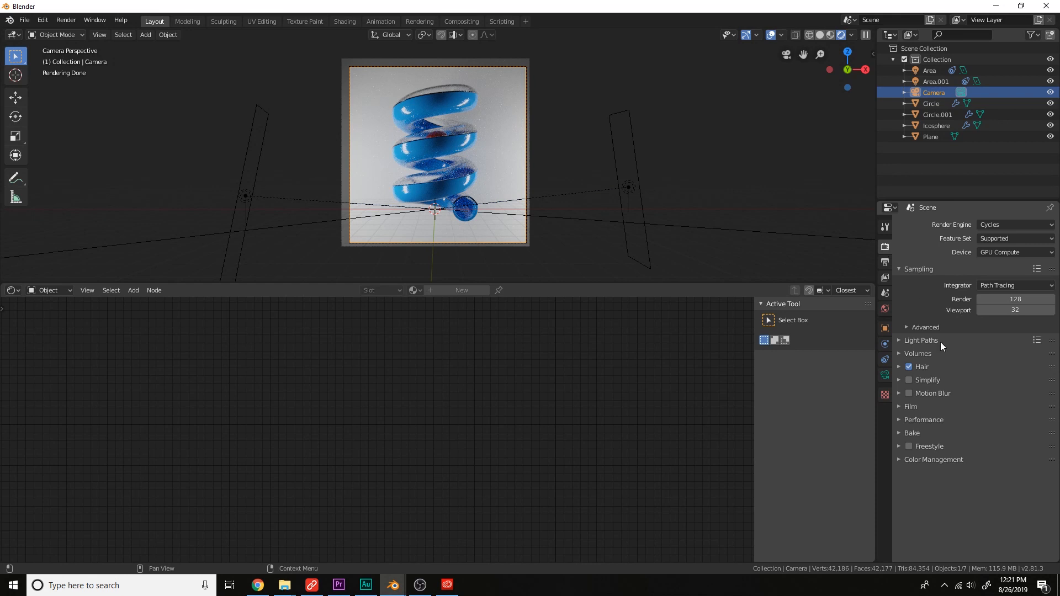
Step: Enable colour curves in colour management and adjust the area light's power
click(934, 459)
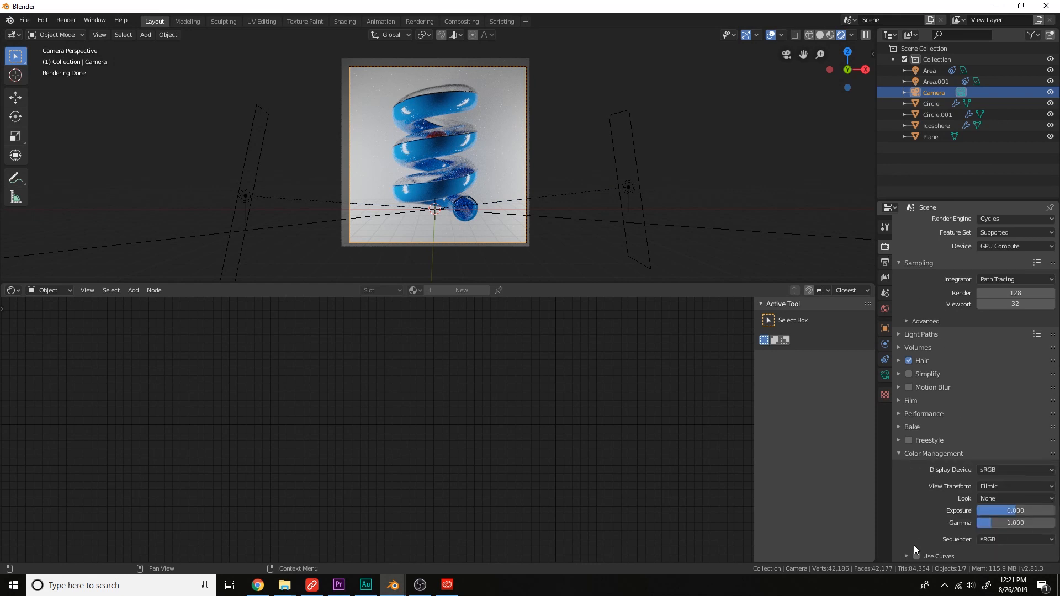
click(906, 557)
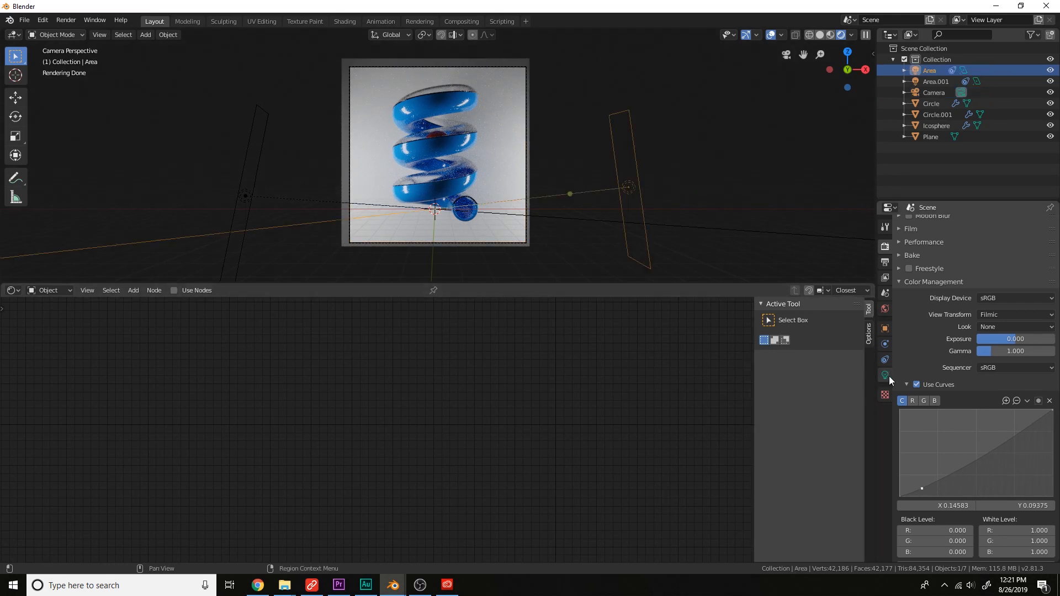
click(885, 375)
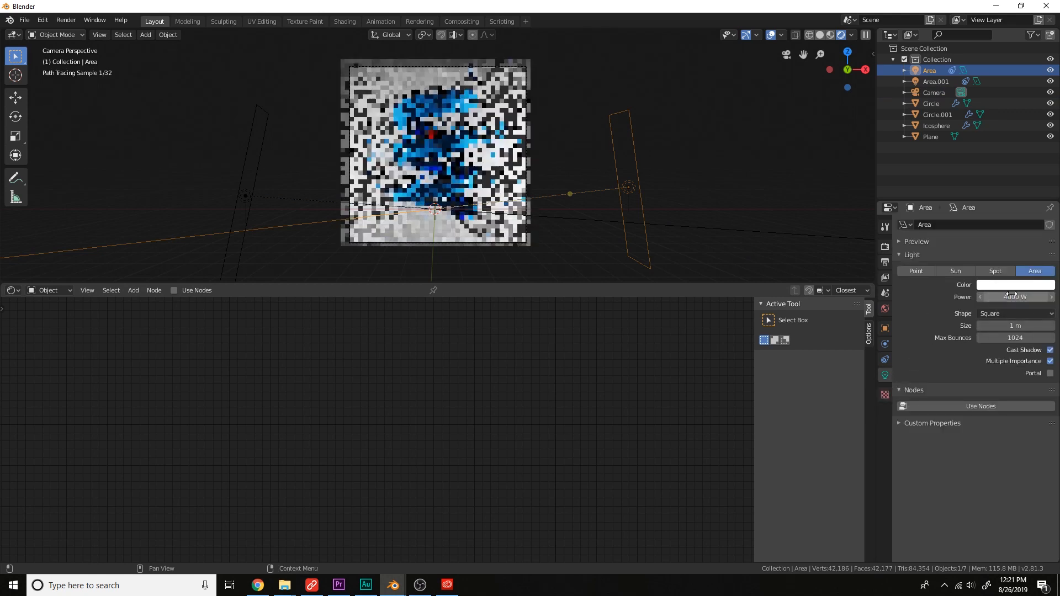
click(936, 80)
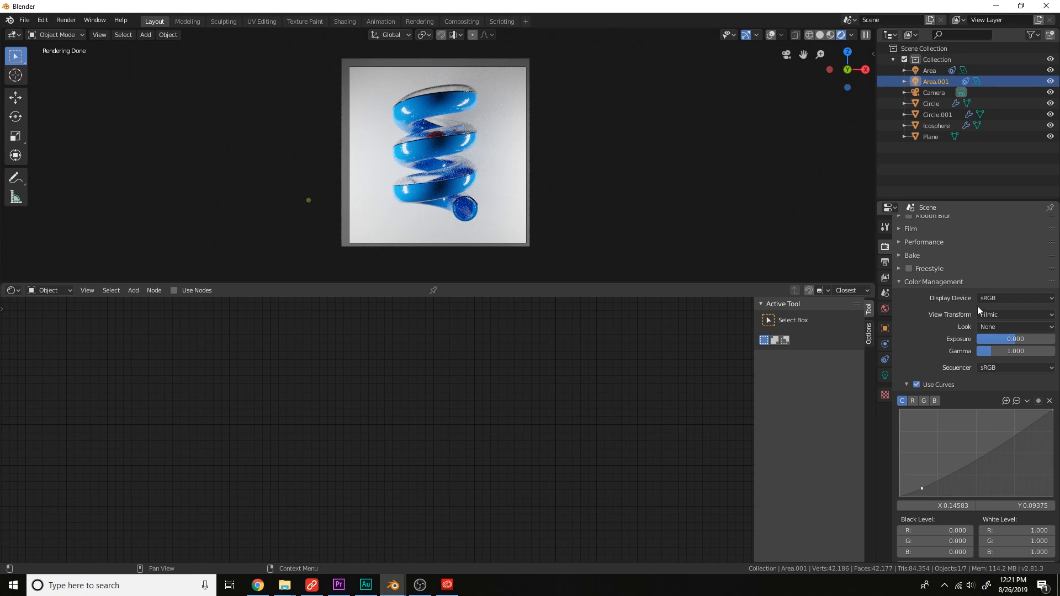
Step: Set render performance tiles to 256 and include the normal pass in the view layer
scroll(up, 3)
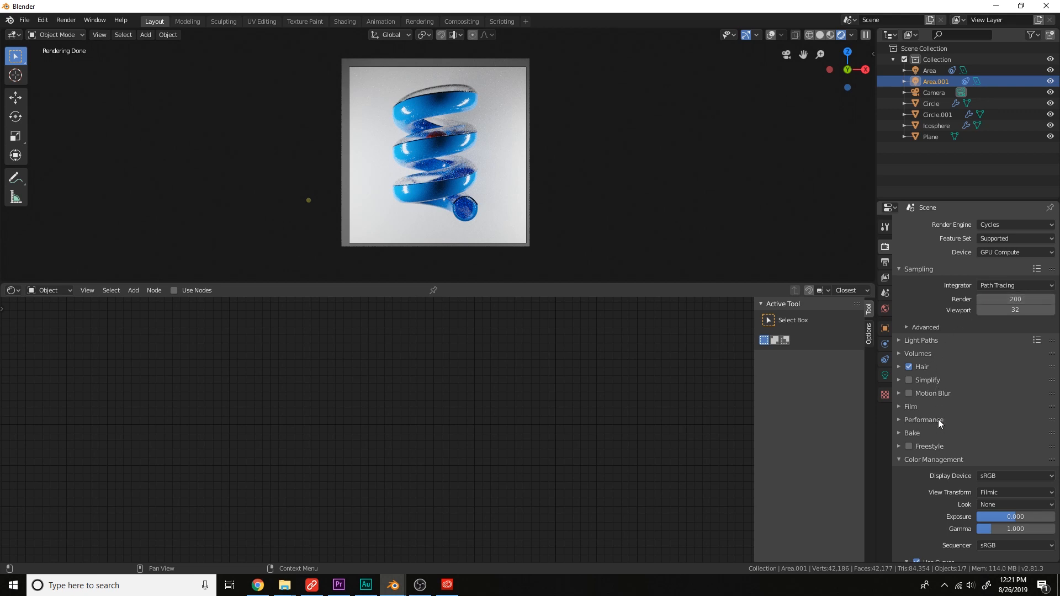
click(924, 420)
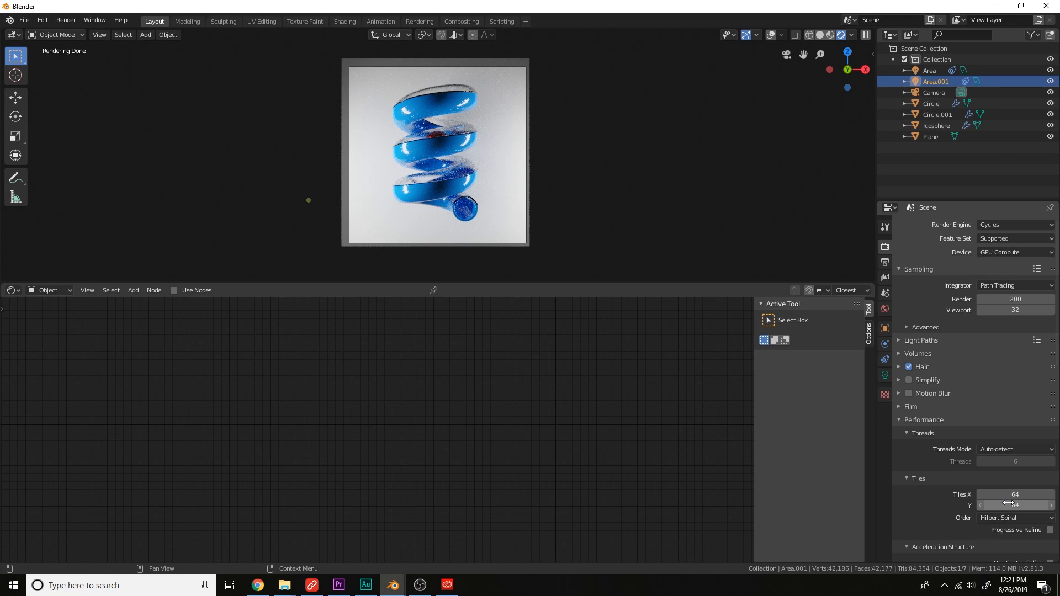
mouse_move(1014, 505)
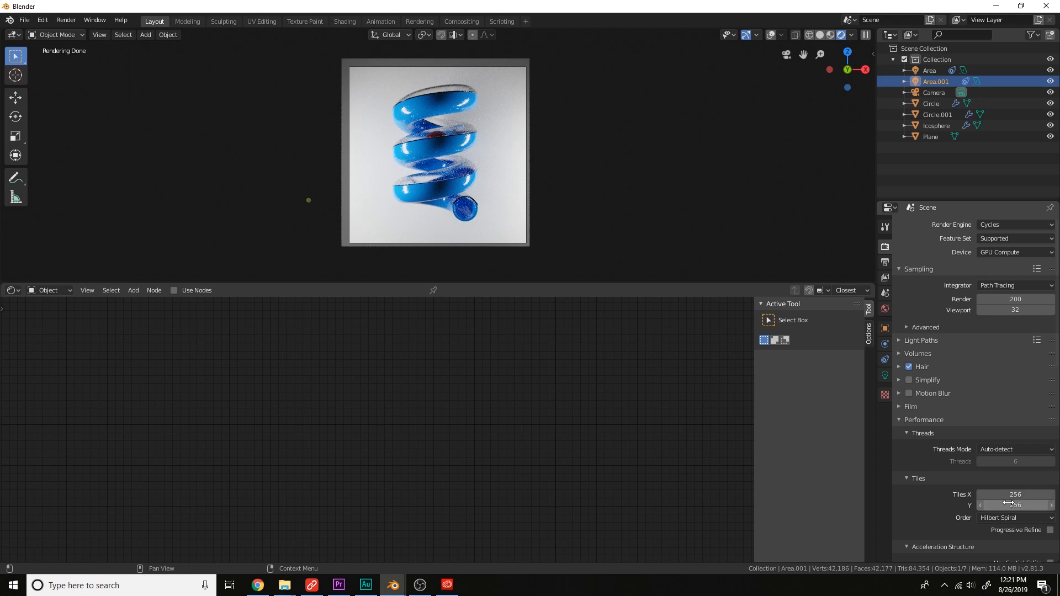
scroll(down, 3)
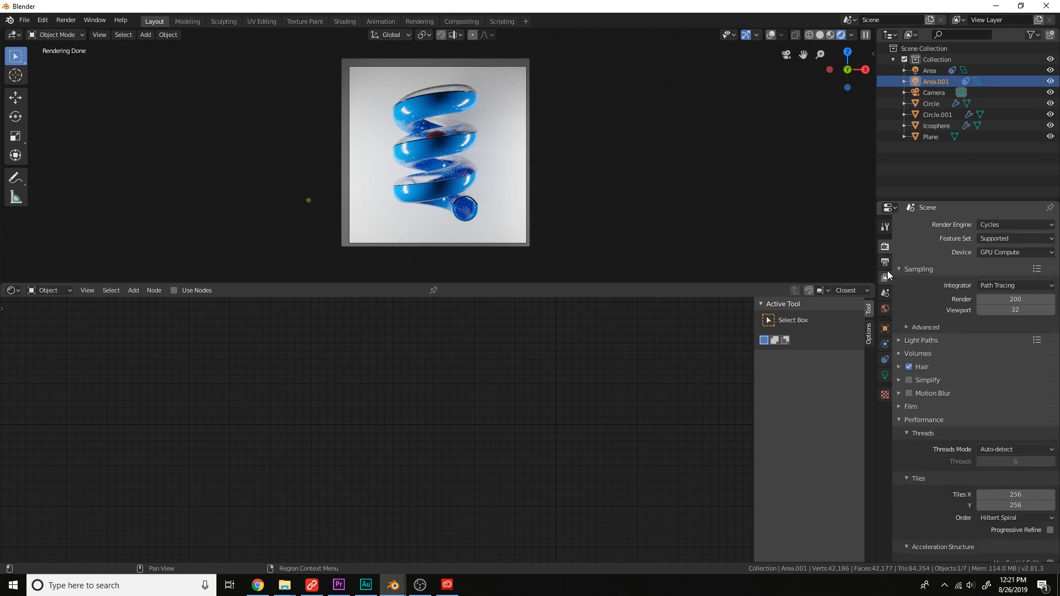
mouse_move(884, 277)
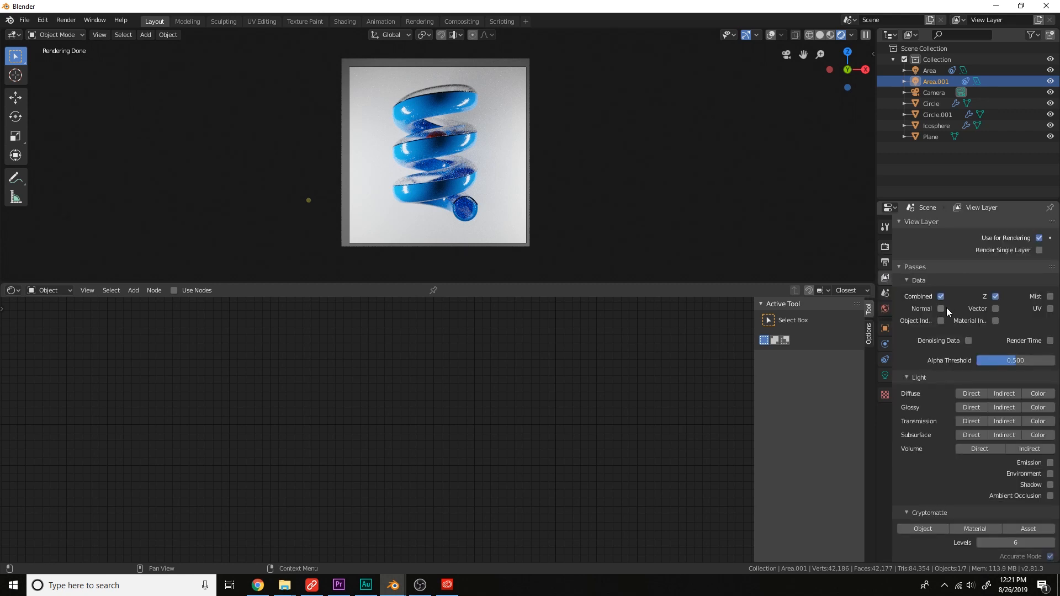
click(941, 309)
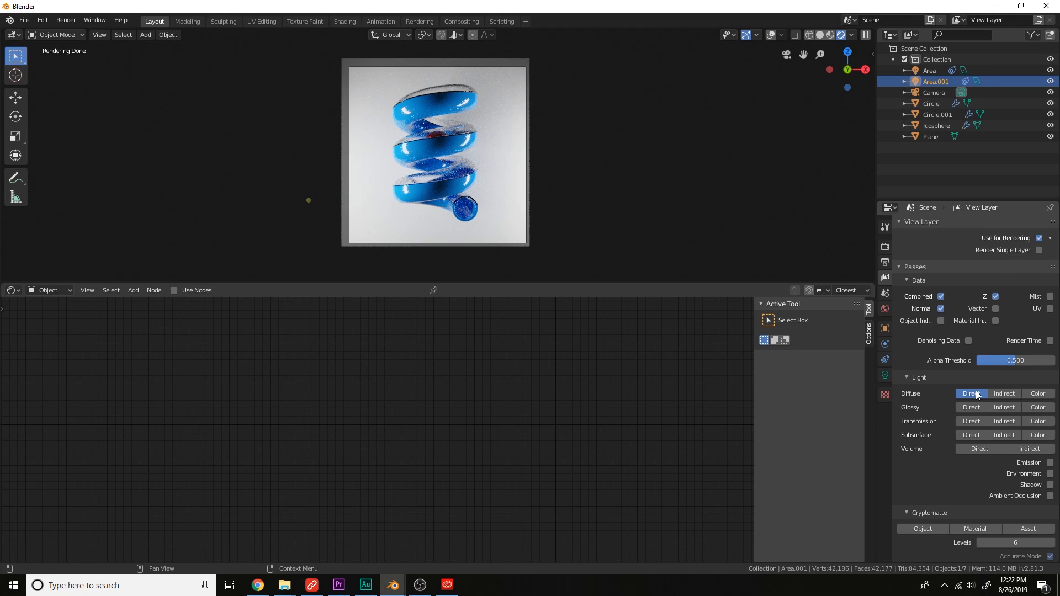
Step: Include the diffuse direct pass, enable compositing nodes and add a Denoise step
click(935, 91)
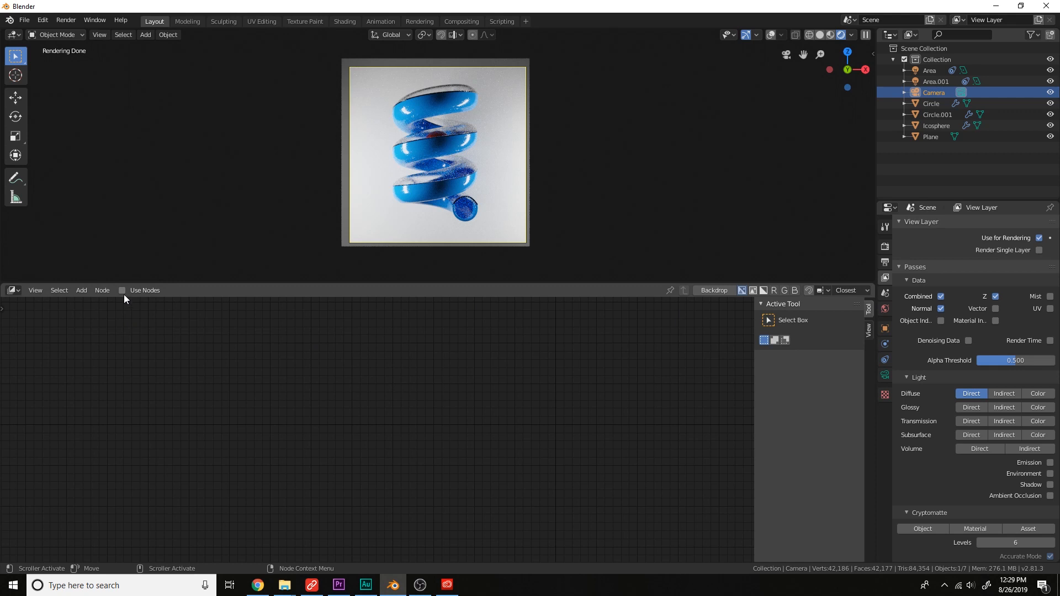
click(123, 290)
text(d)
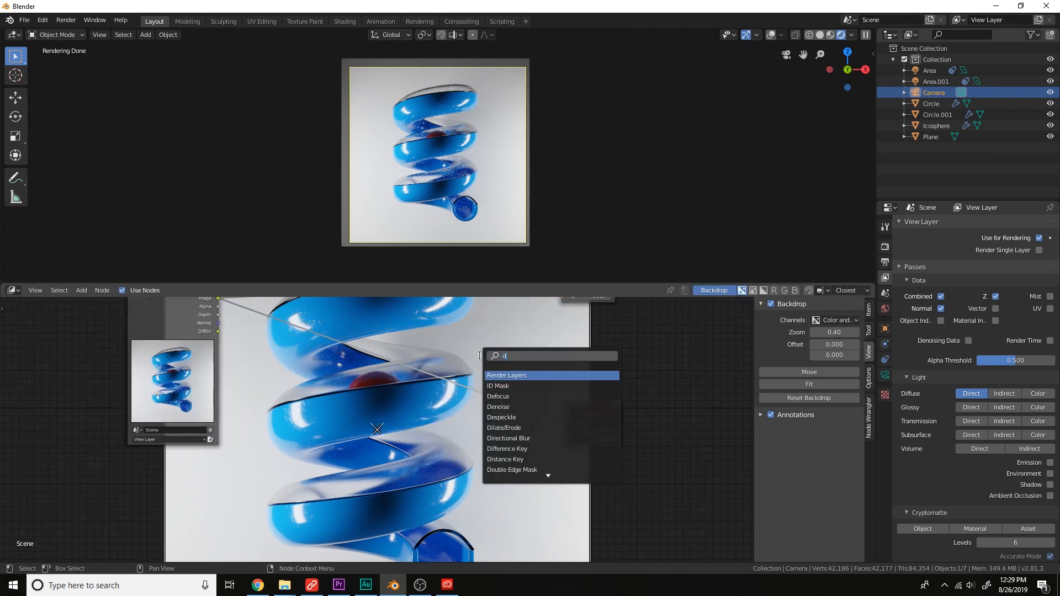
click(498, 407)
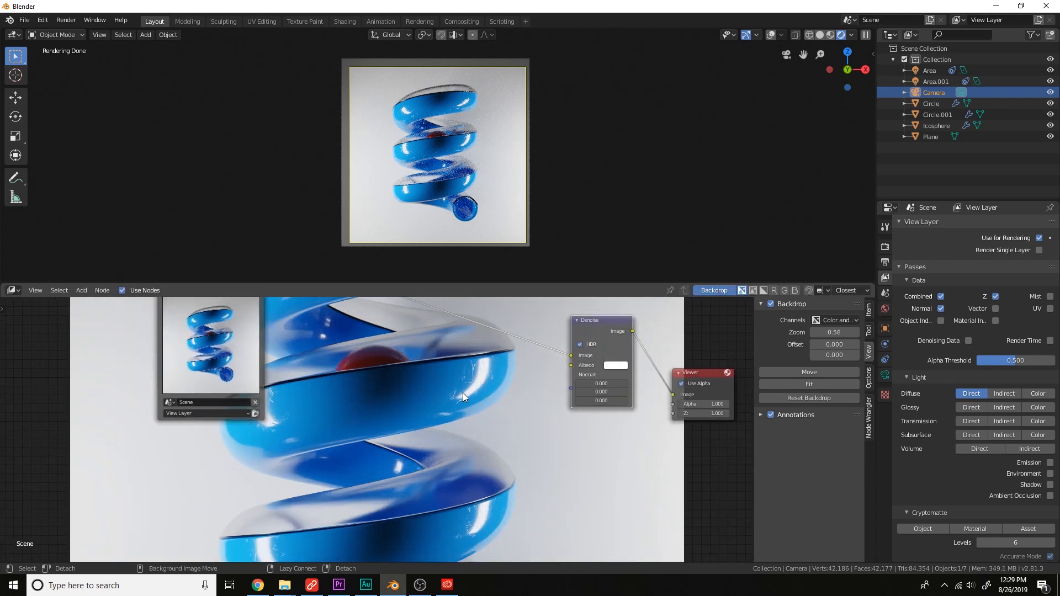
scroll(up, 3)
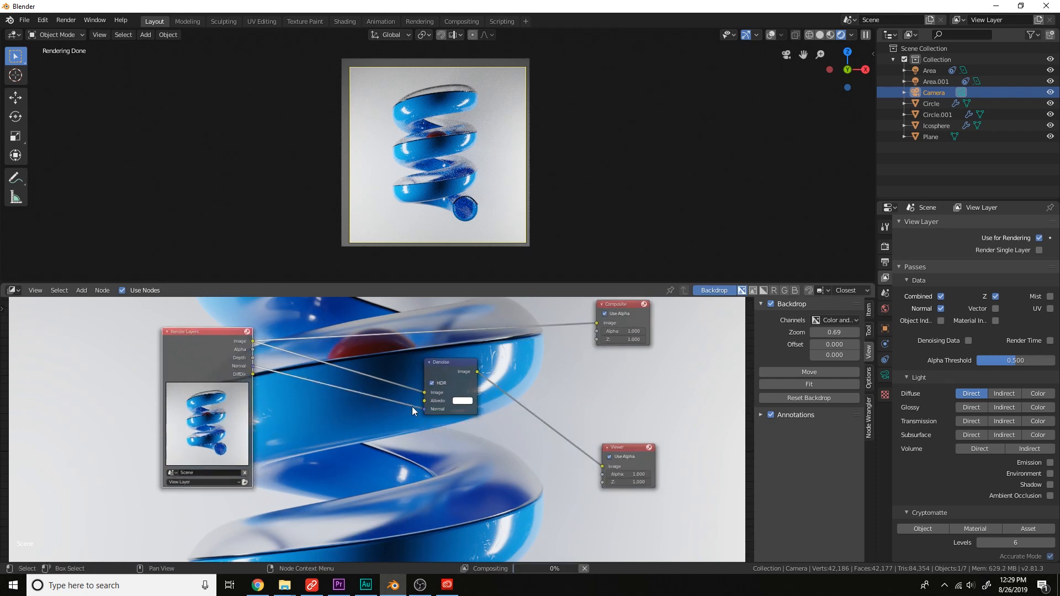
mouse_move(251, 380)
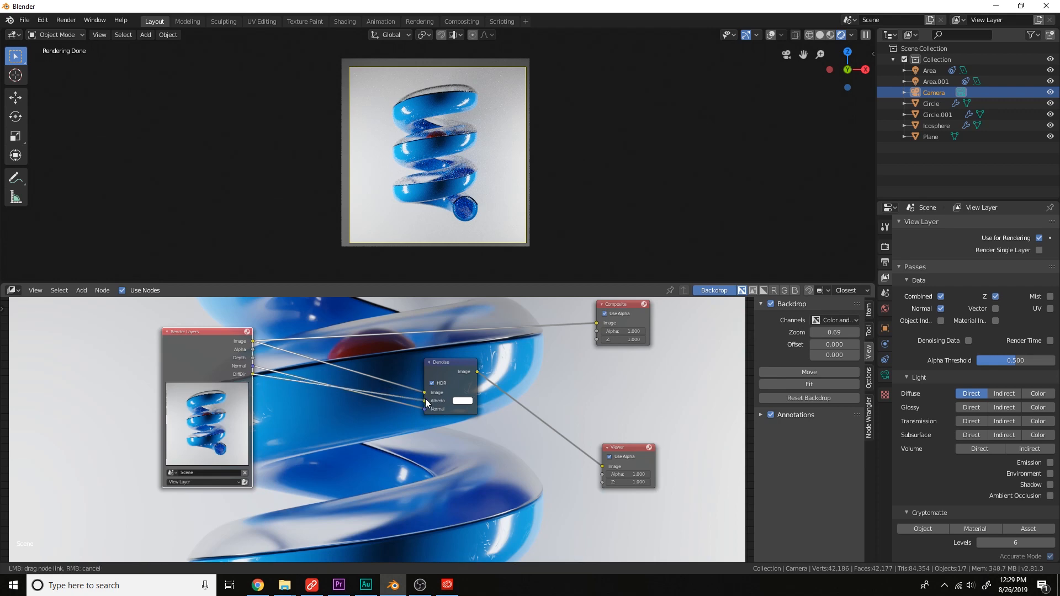
scroll(down, 3)
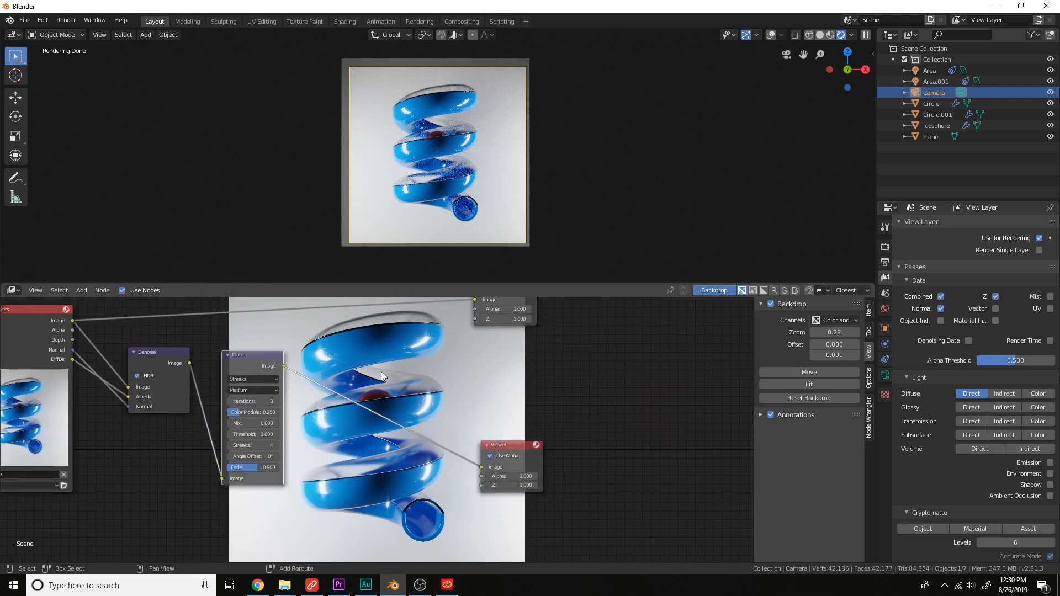
Step: Add a Lens Distortion node after the glare with a small dispersion (0.02, then retyped 0.01)
click(382, 373)
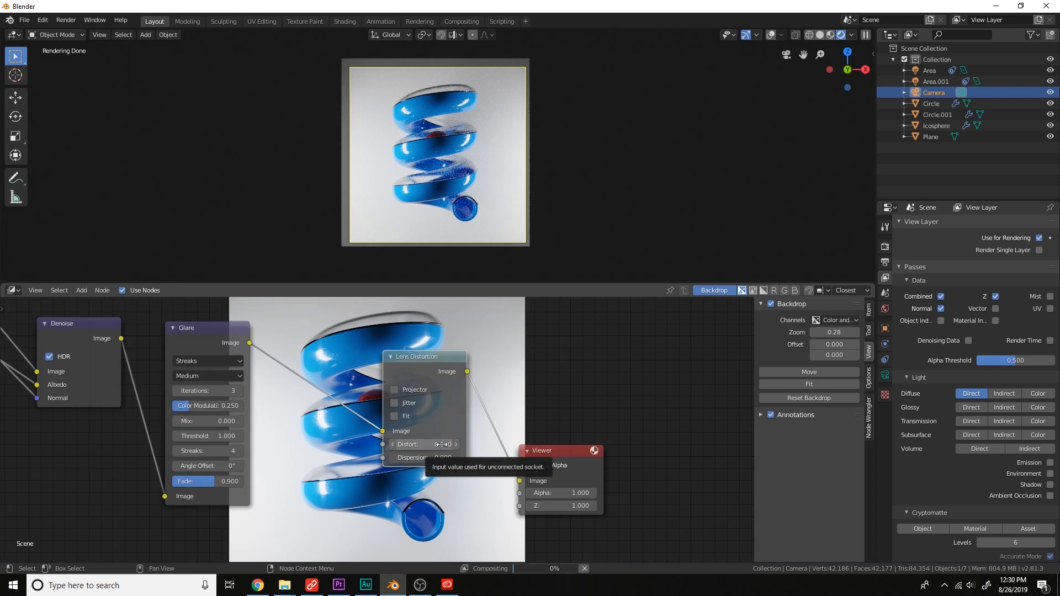
click(424, 457)
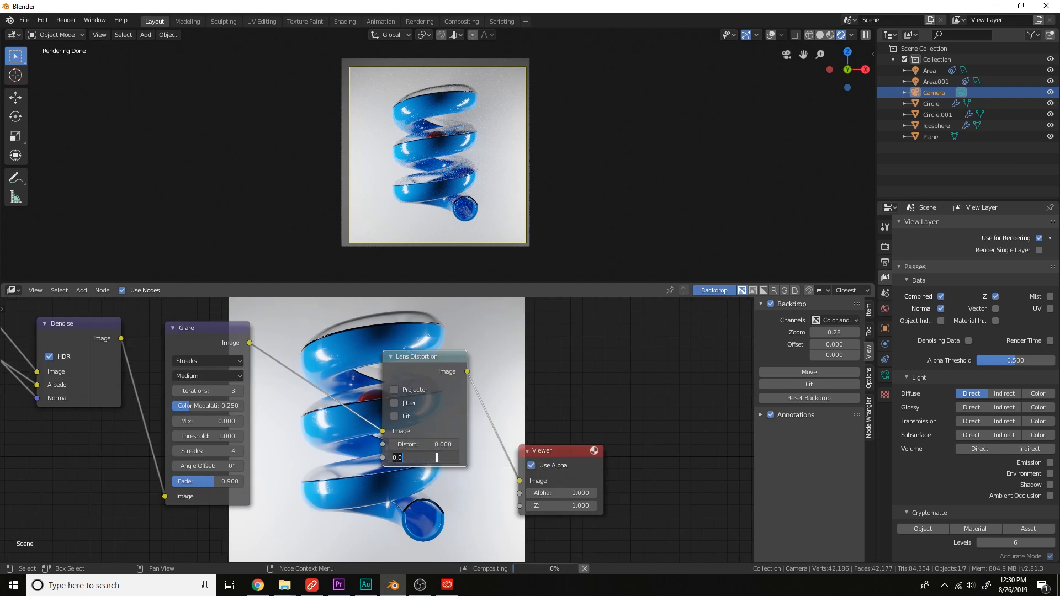
text(0.020)
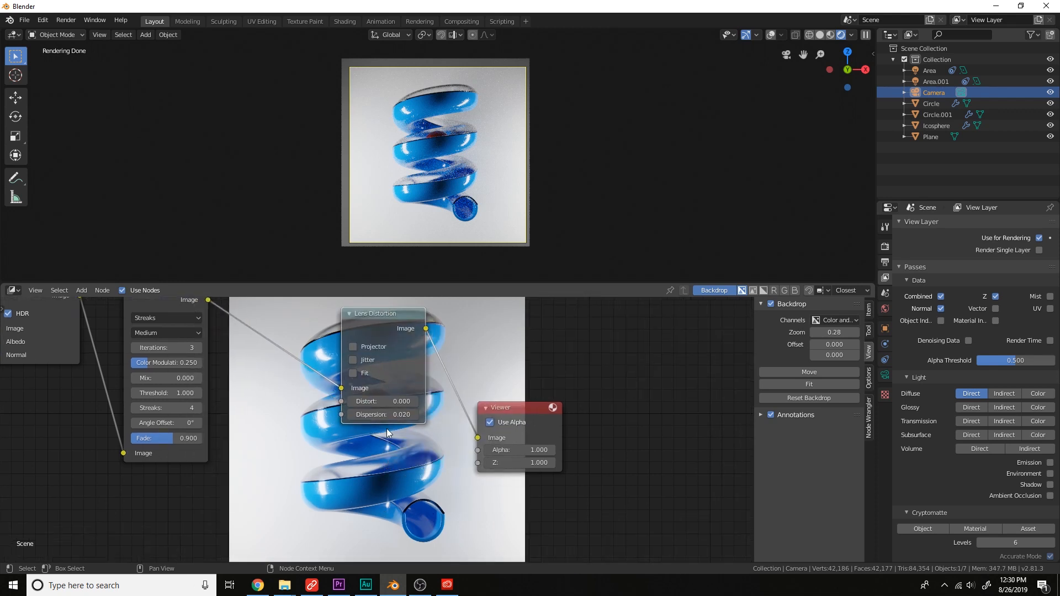
double_click(383, 414)
text(0.1)
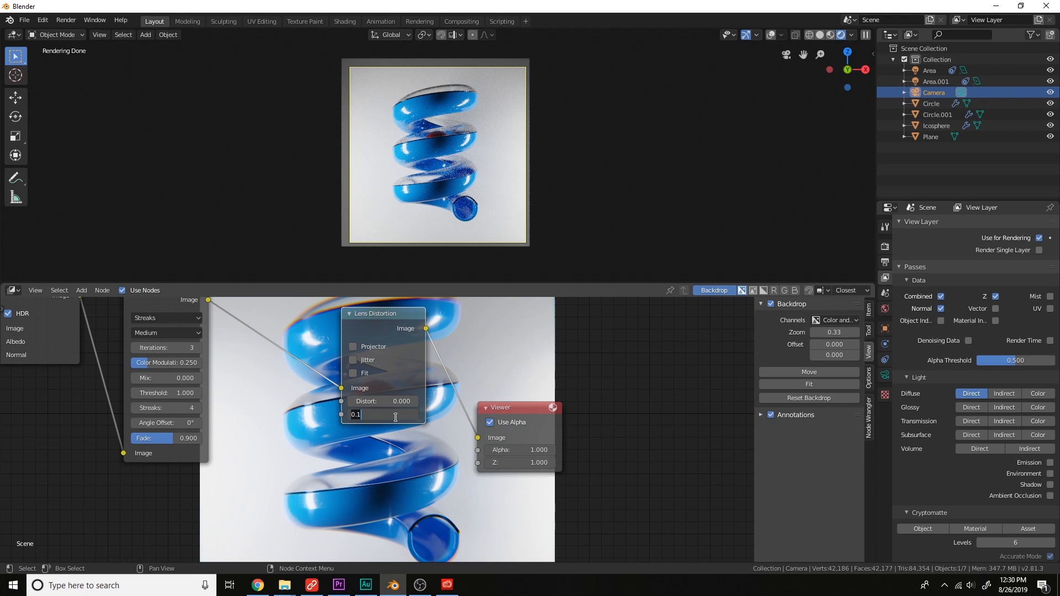
text(00)
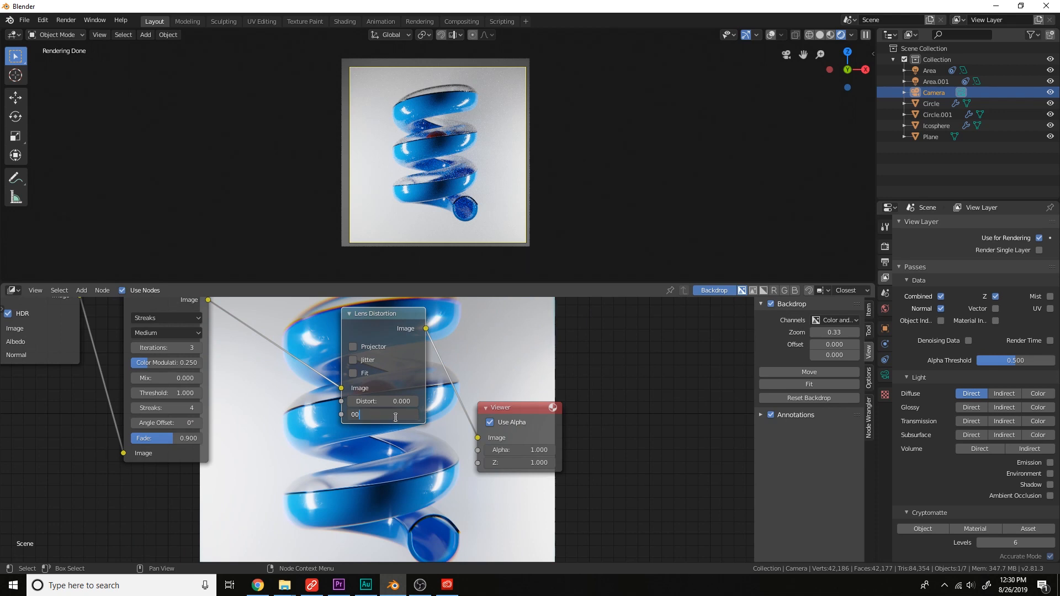
text(0.1)
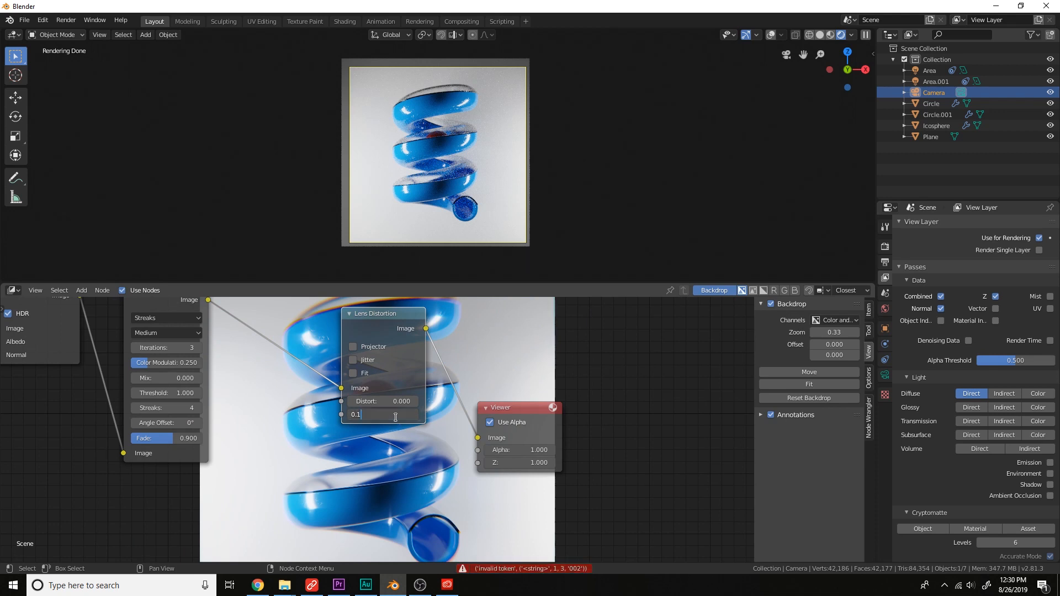